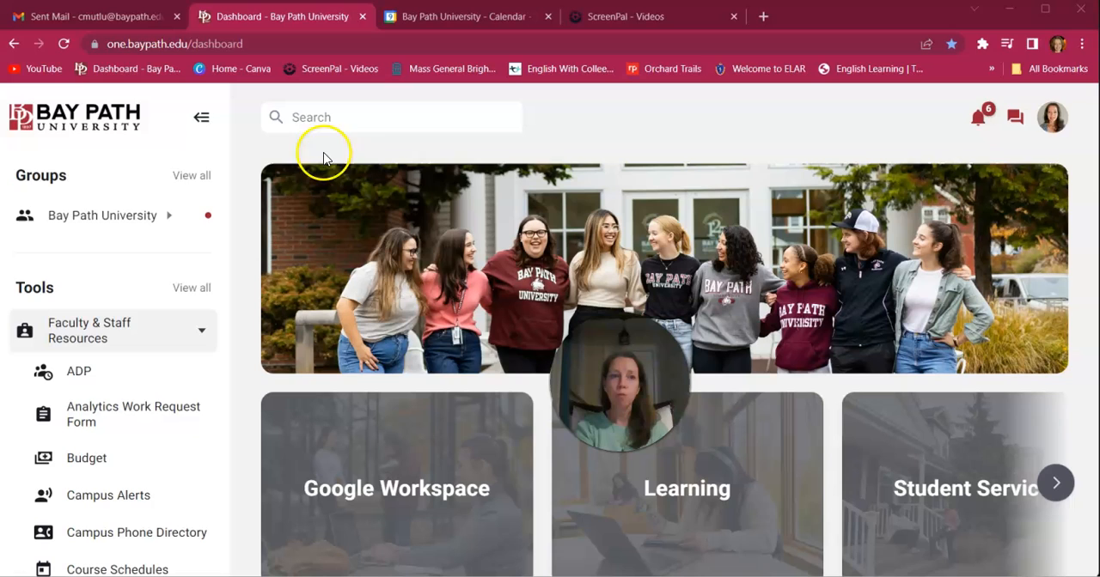
{"action": "mouse_move", "coordinate": [400, 180]}
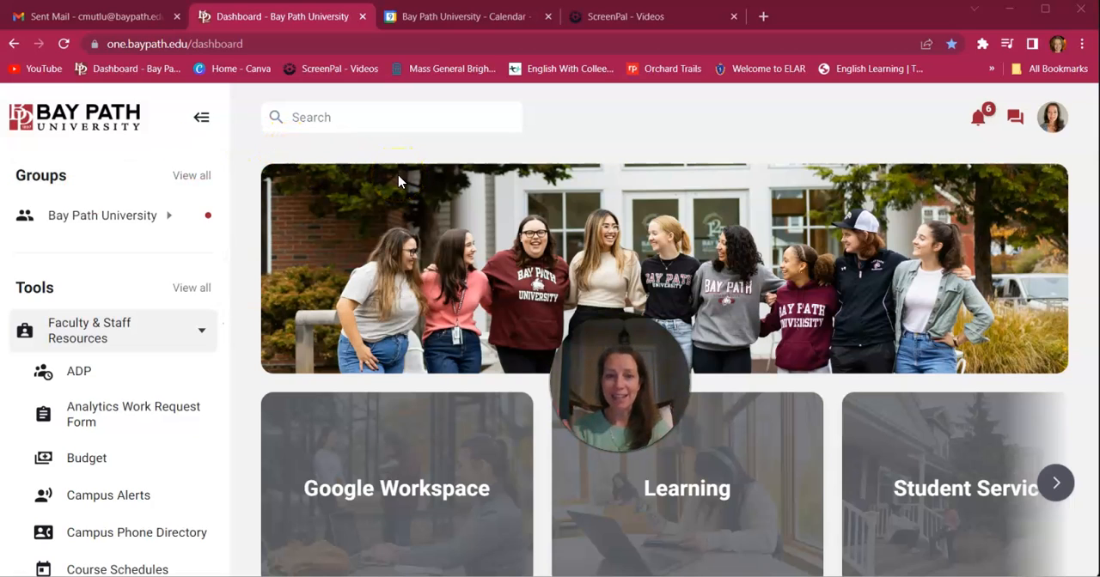
{"action": "mouse_move", "coordinate": [559, 331]}
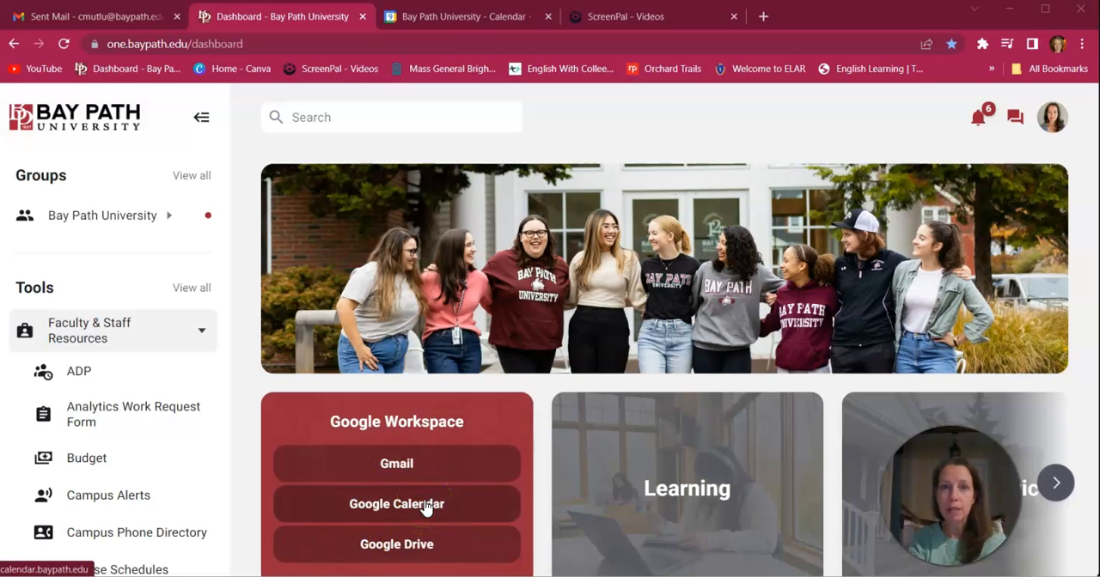
Launch Google Calendar from the portal's Google Workspace card.
{"action": "left_click", "coordinate": [397, 503]}
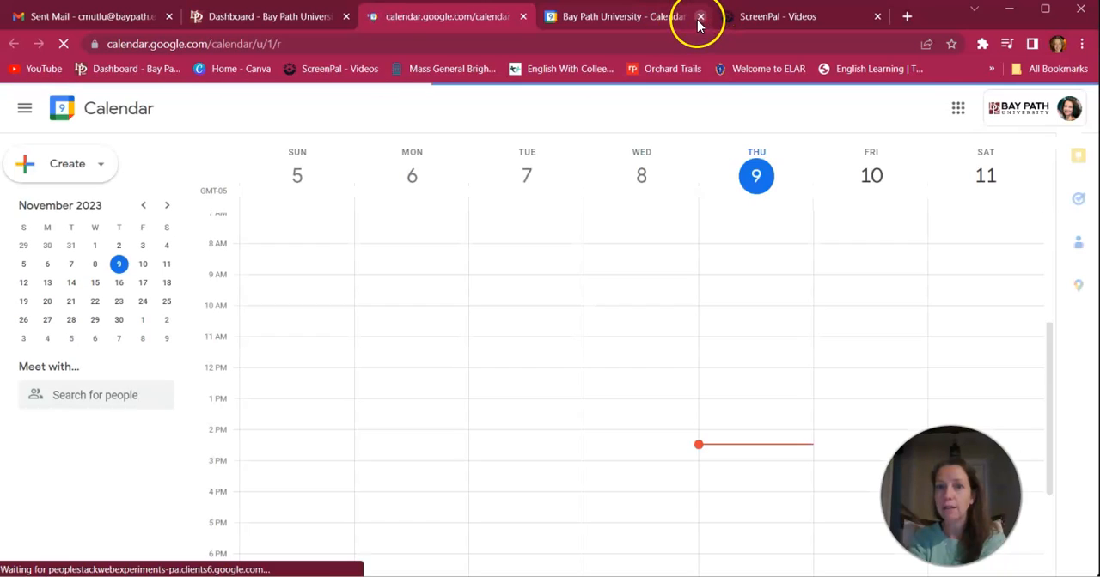
Close the extra Google Calendar browser tab, keeping the November 5–11 week.
{"action": "left_click", "coordinate": [701, 17]}
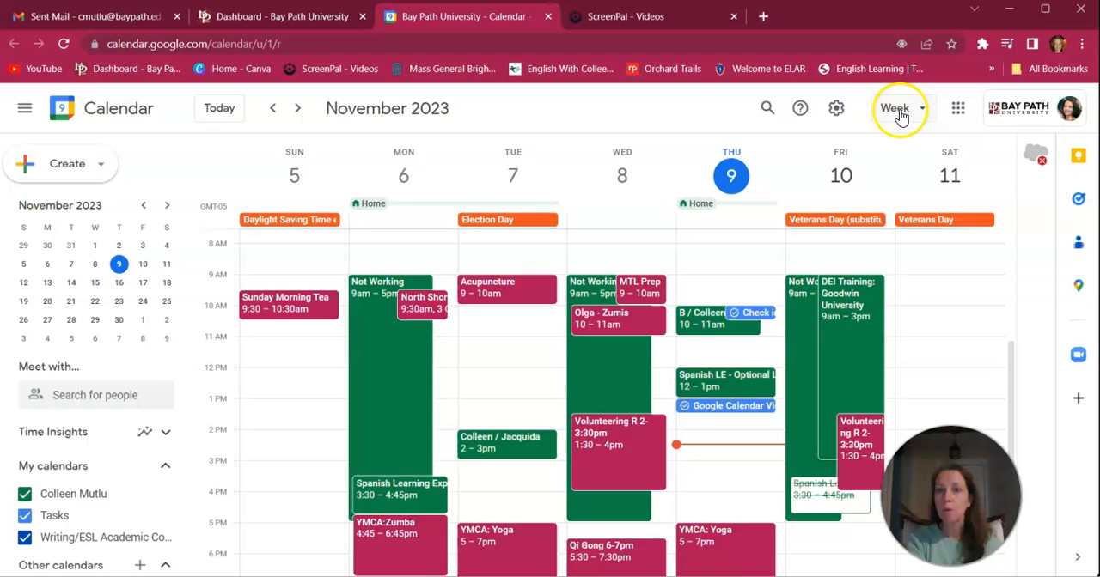
{"action": "mouse_move", "coordinate": [896, 108]}
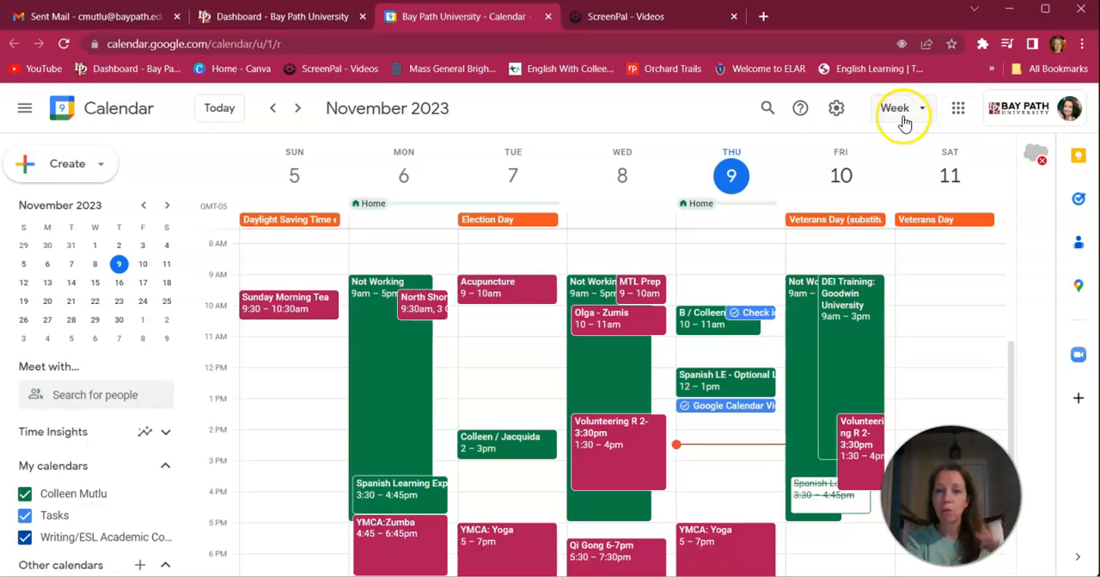
{"action": "mouse_move", "coordinate": [921, 127]}
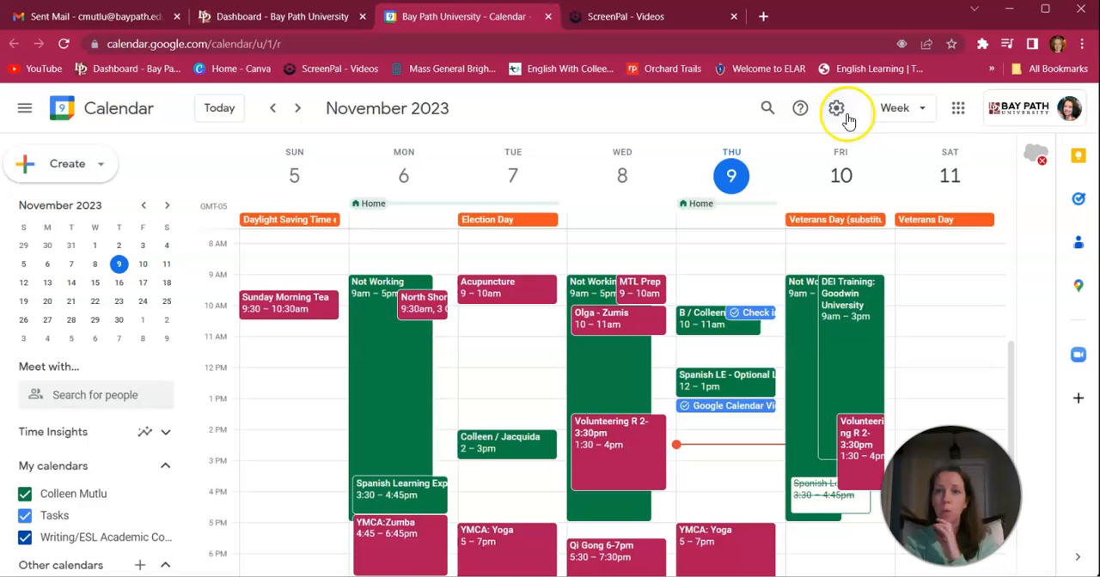
Switch the calendar through Day, Month and Year layouts.
{"action": "left_click", "coordinate": [900, 108]}
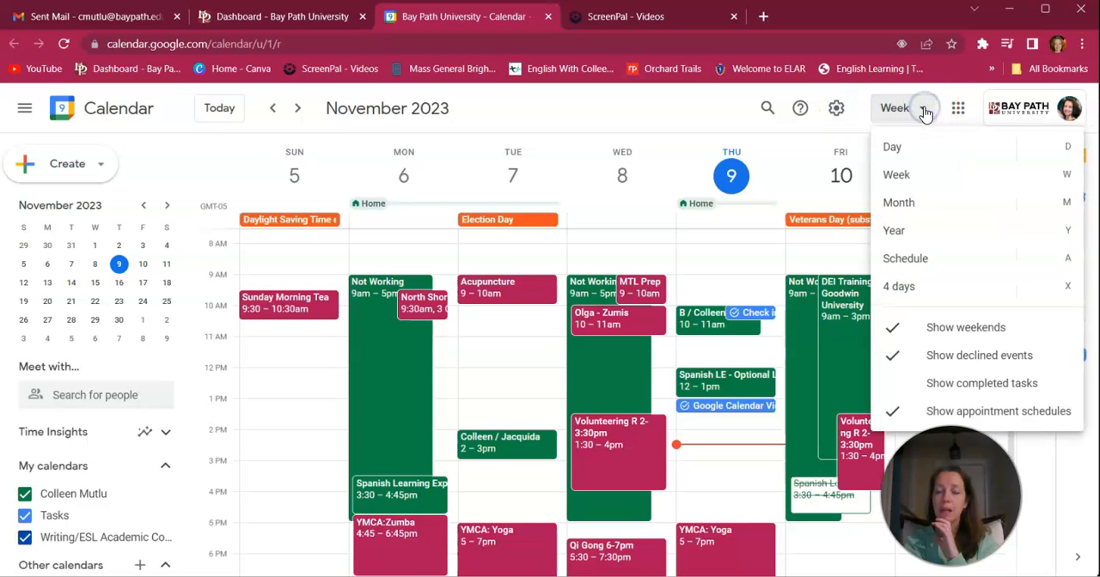
{"action": "left_click", "coordinate": [892, 146]}
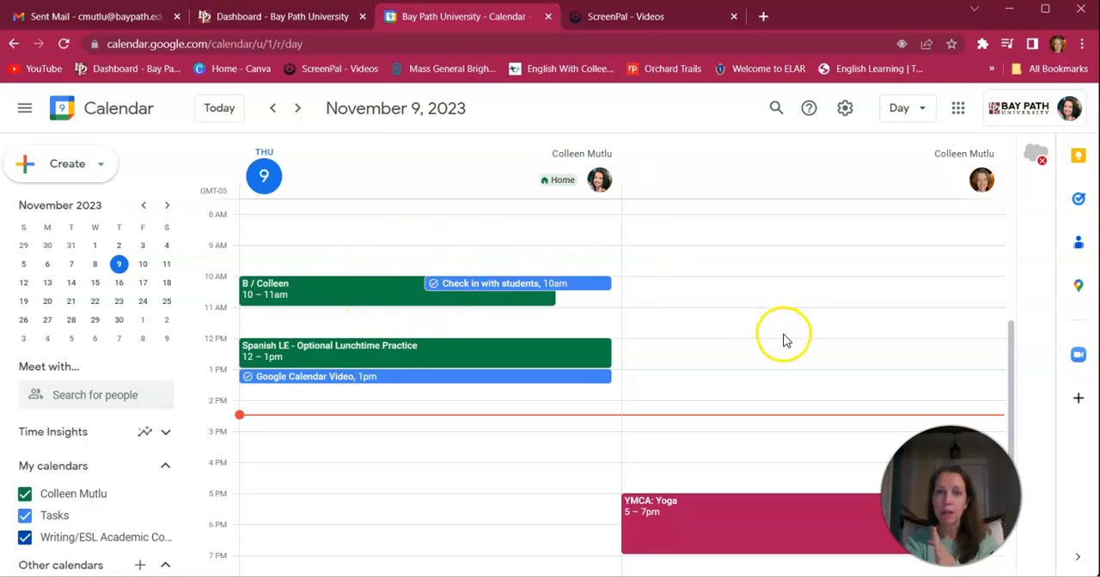
{"action": "mouse_move", "coordinate": [463, 176]}
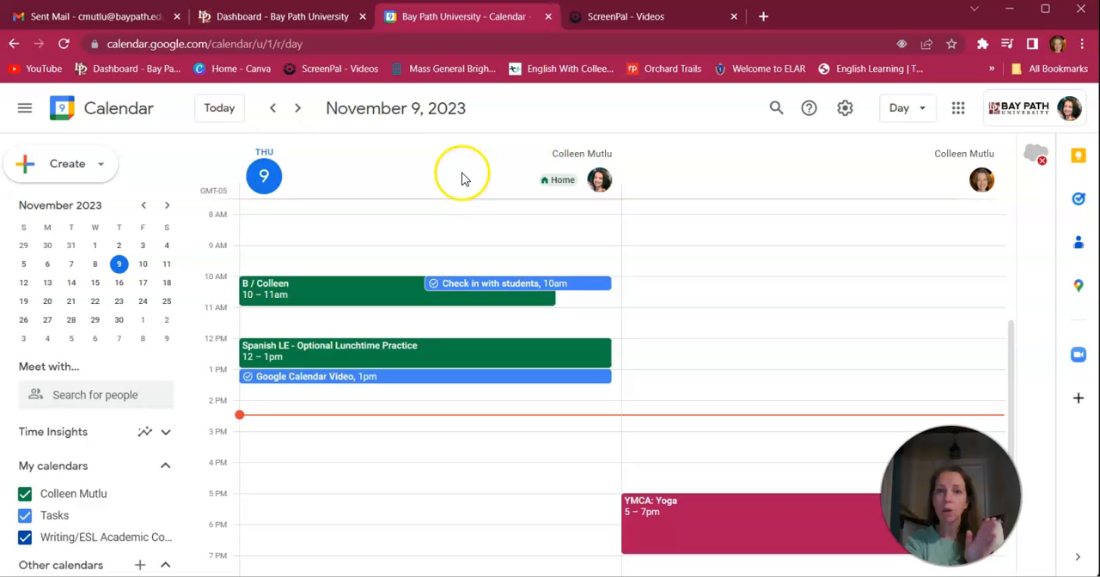
{"action": "mouse_move", "coordinate": [840, 177]}
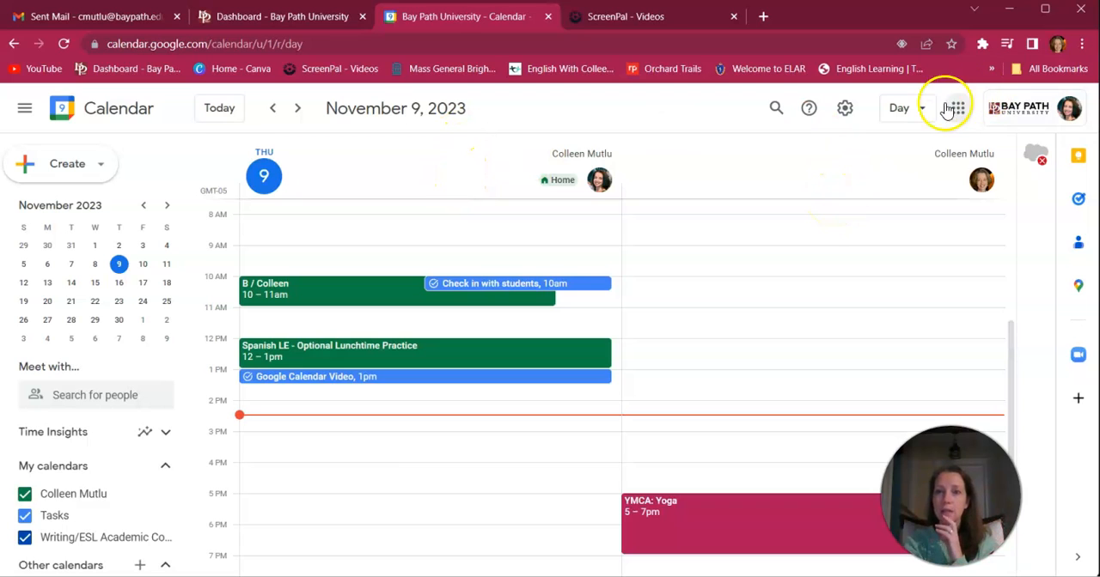
{"action": "left_click", "coordinate": [903, 108]}
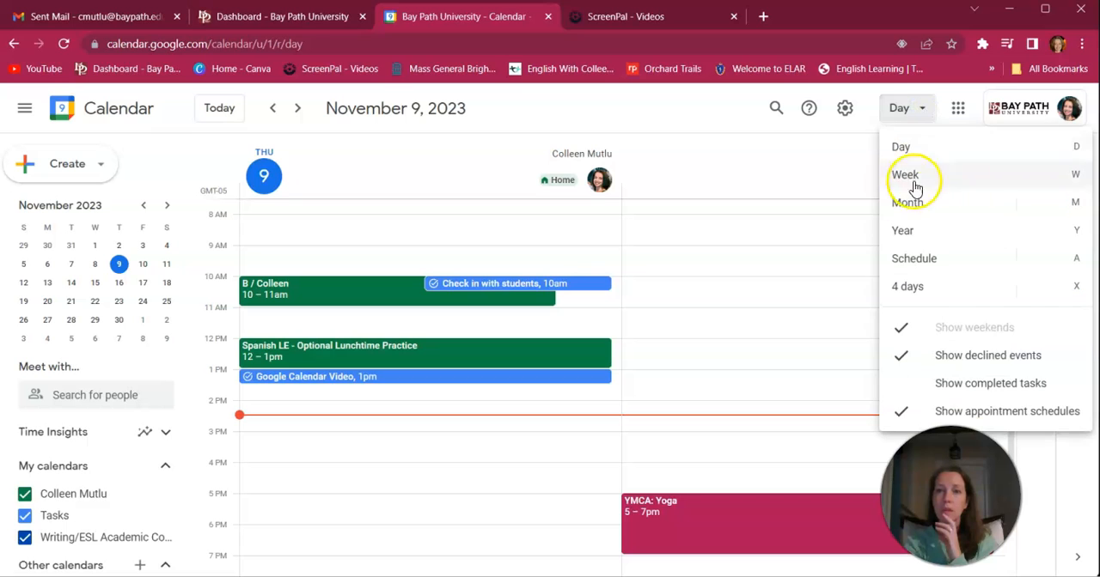
{"action": "left_click", "coordinate": [909, 202]}
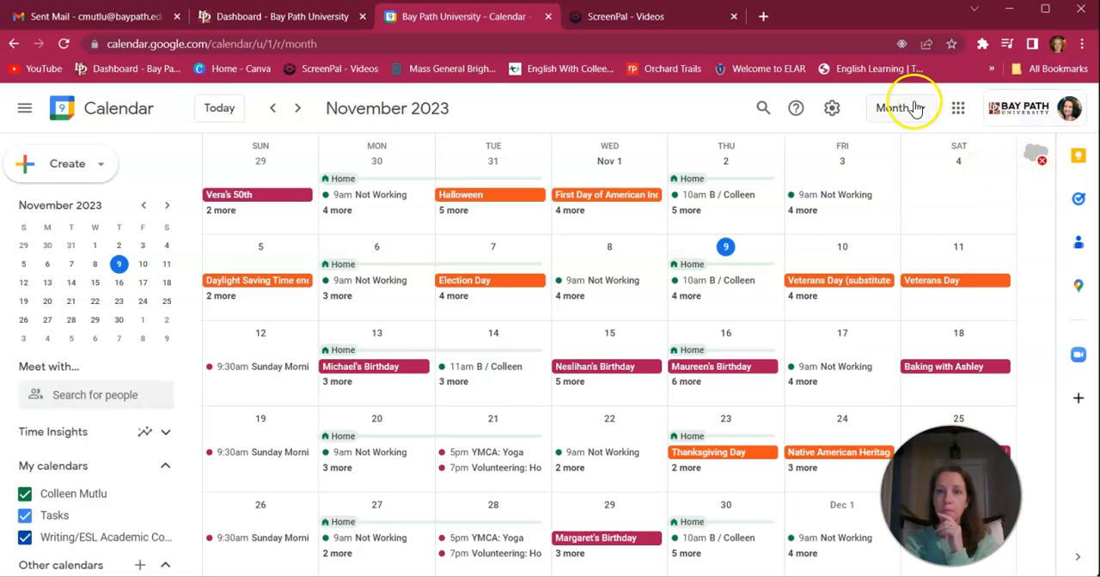
{"action": "left_click", "coordinate": [900, 107]}
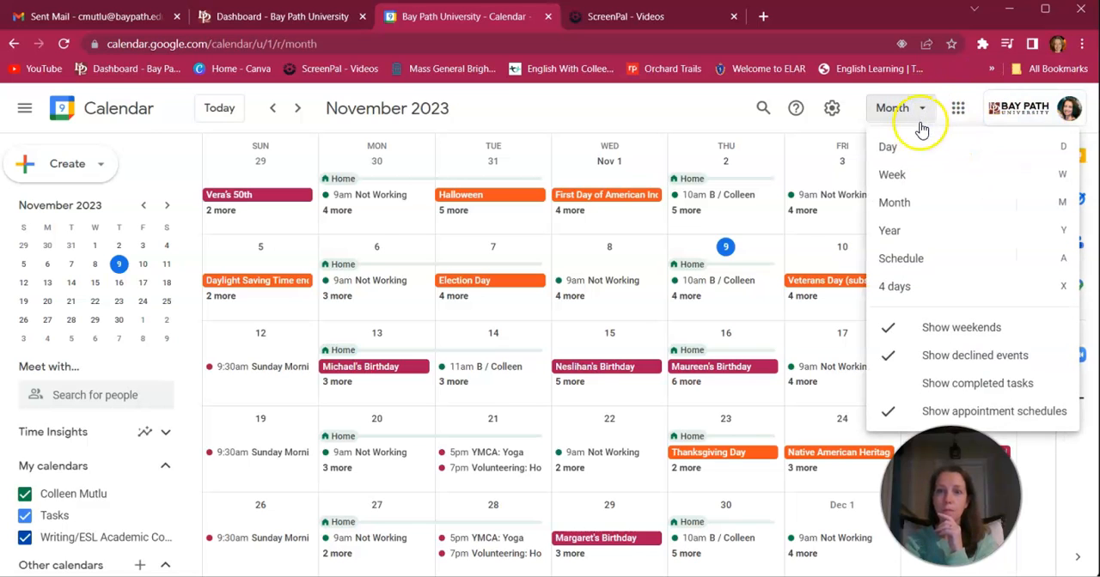
{"action": "left_click", "coordinate": [889, 230]}
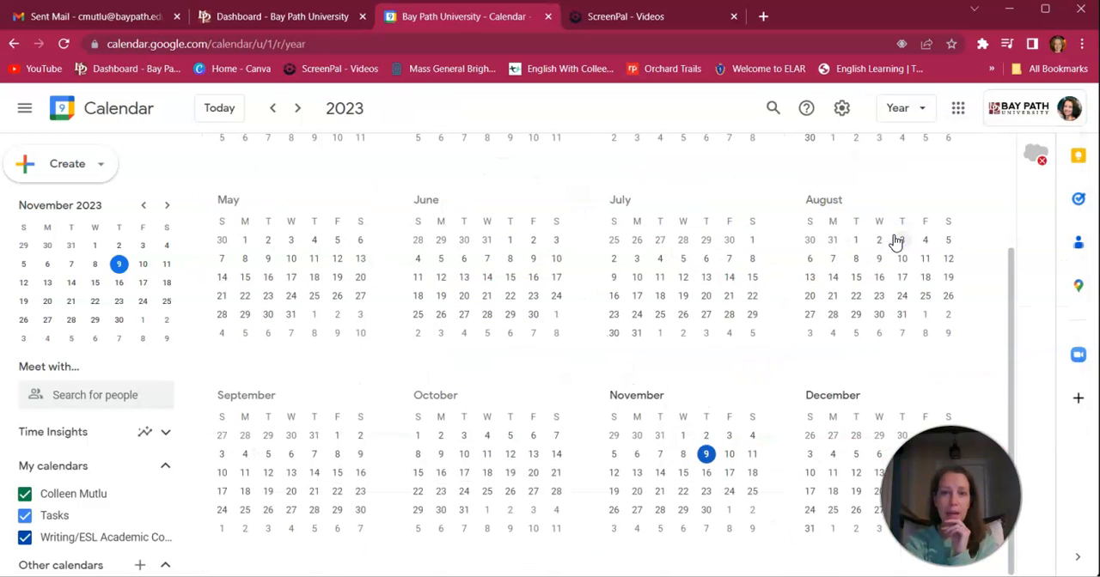
{"action": "mouse_move", "coordinate": [931, 107]}
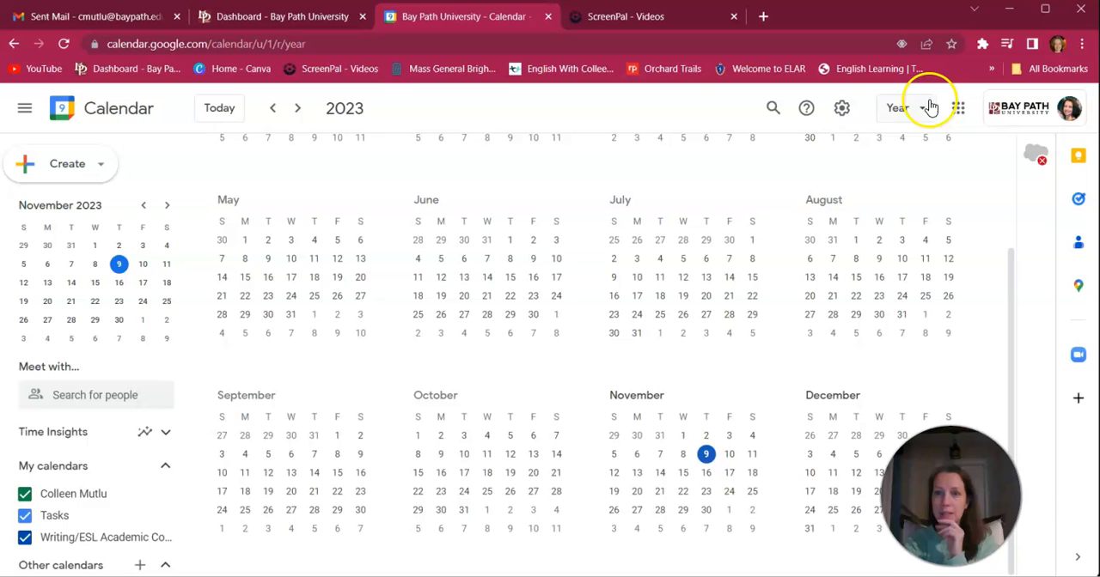
Try the Schedule and 4 days layouts, then return to Week.
{"action": "left_click", "coordinate": [905, 107]}
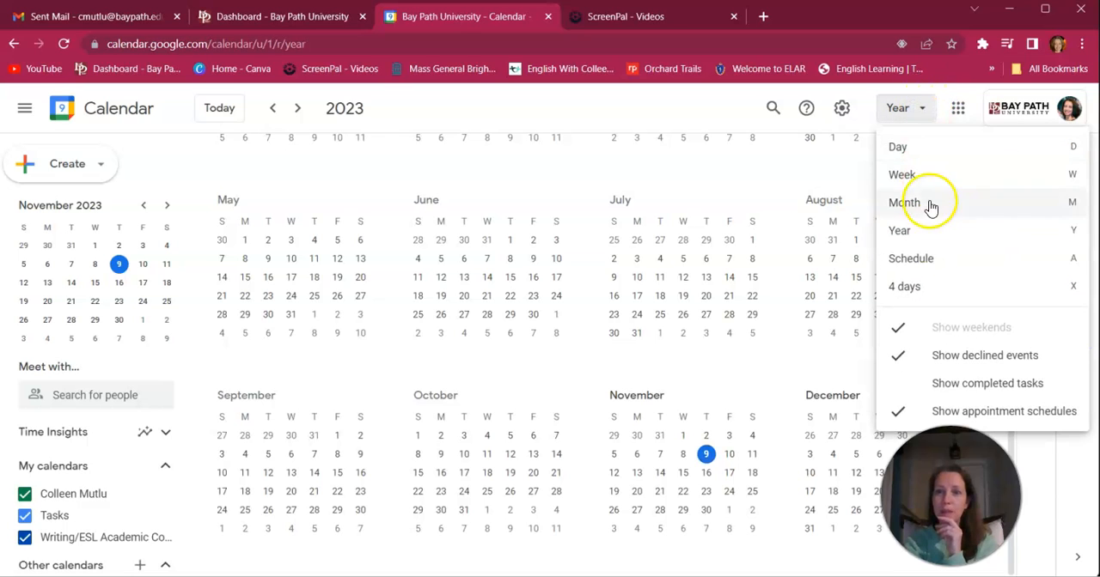
{"action": "left_click", "coordinate": [910, 259]}
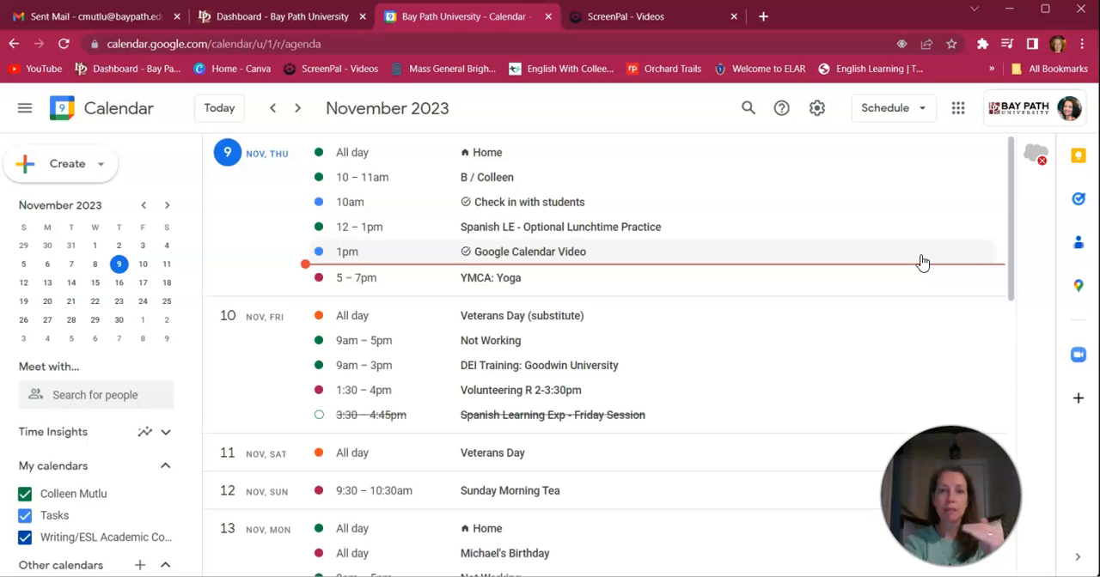
{"action": "mouse_move", "coordinate": [957, 107]}
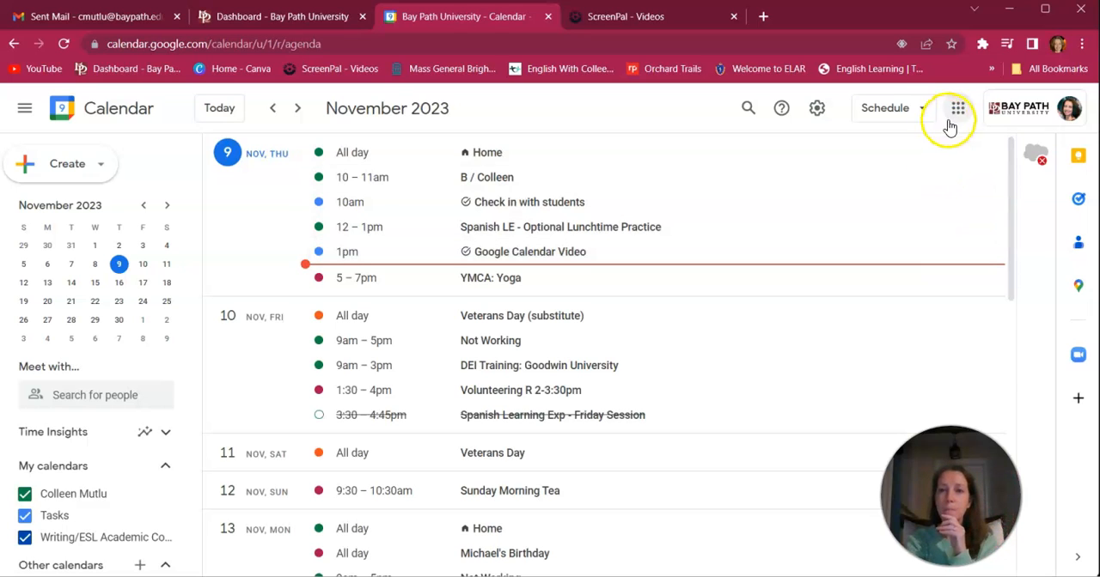
{"action": "left_click", "coordinate": [892, 108]}
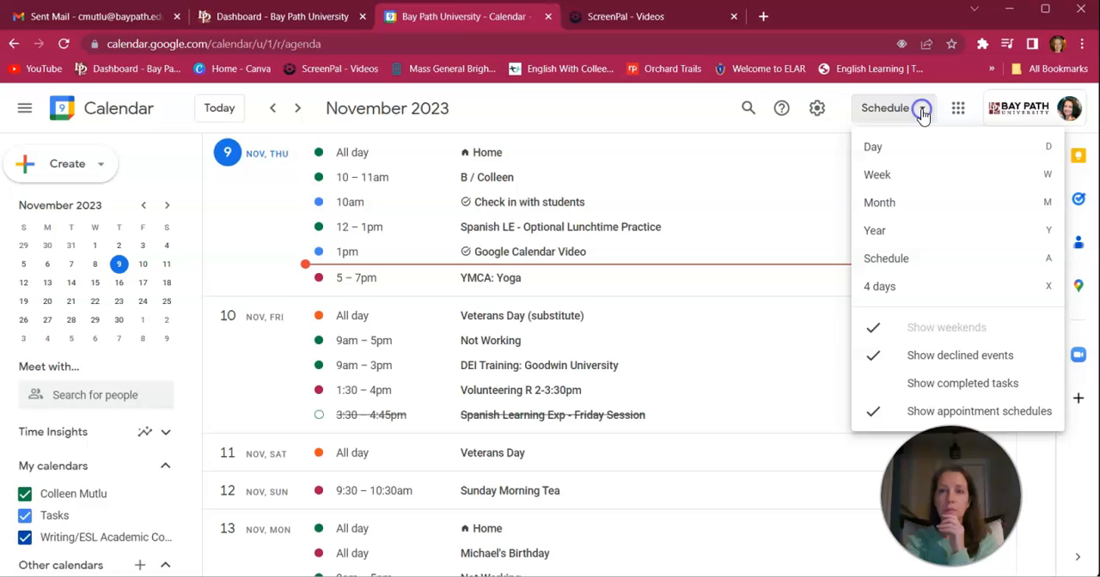
{"action": "left_click", "coordinate": [880, 286]}
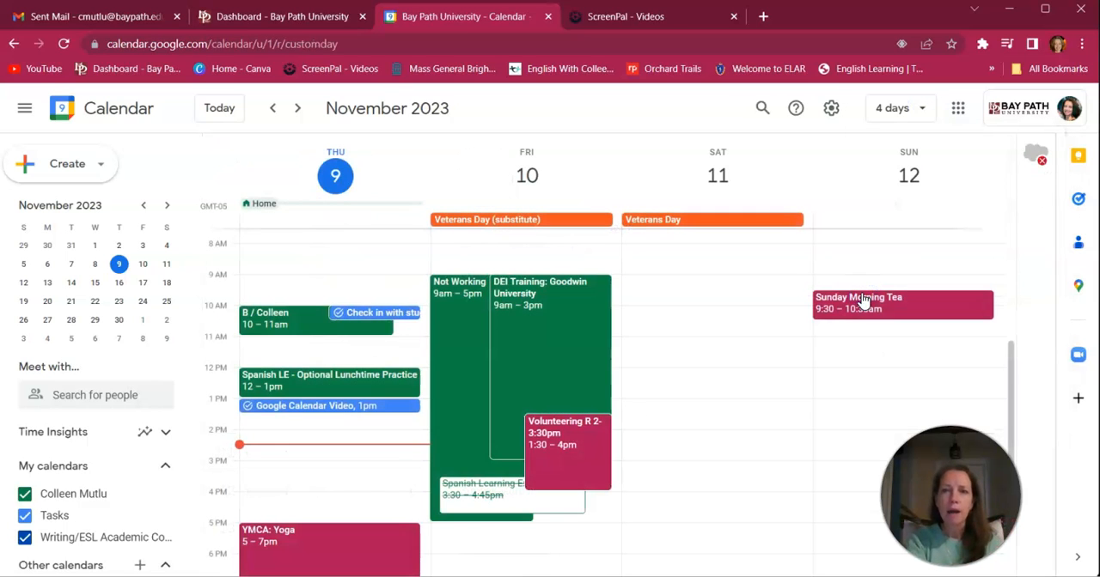
{"action": "left_click", "coordinate": [900, 108]}
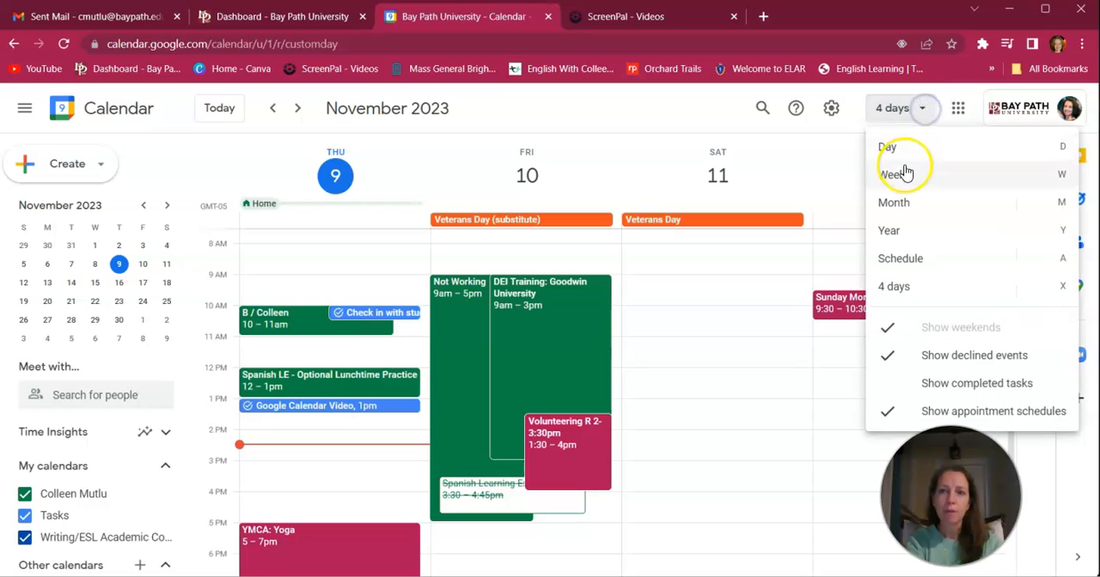
{"action": "left_click", "coordinate": [894, 174]}
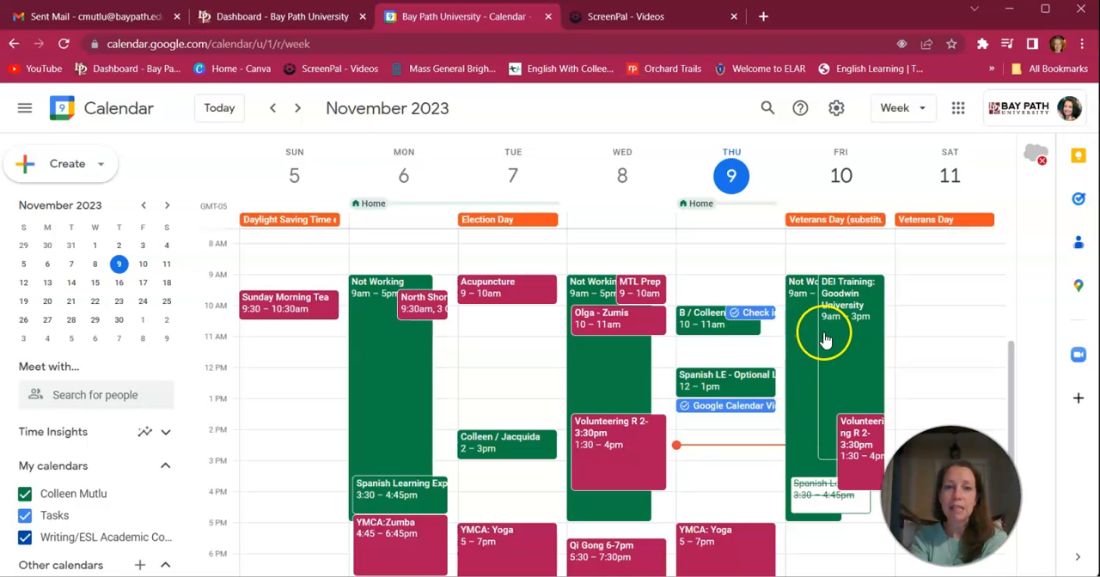
{"action": "mouse_move", "coordinate": [765, 361]}
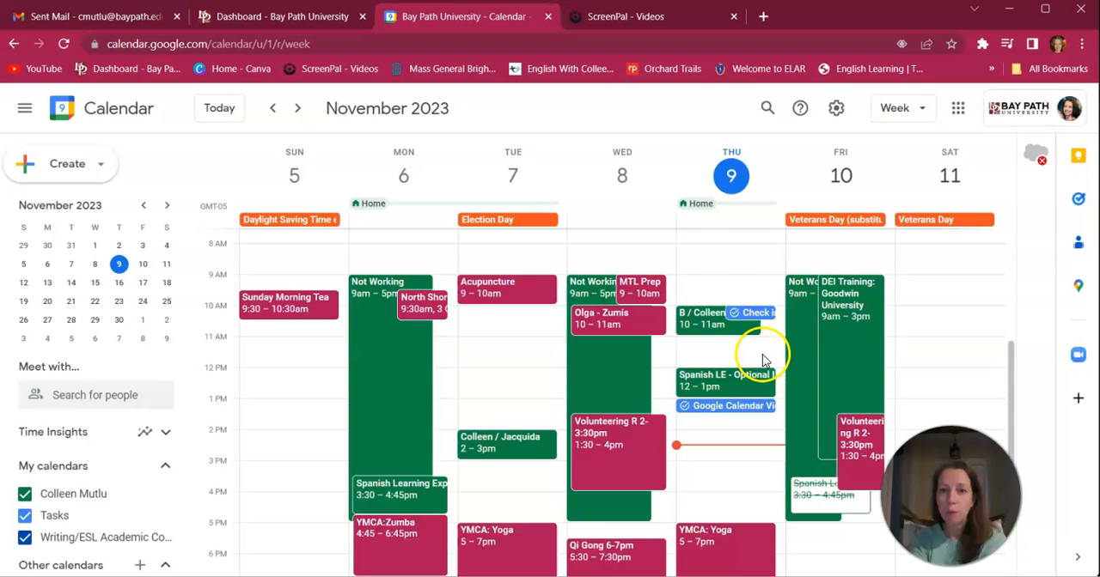
{"action": "mouse_move", "coordinate": [696, 168]}
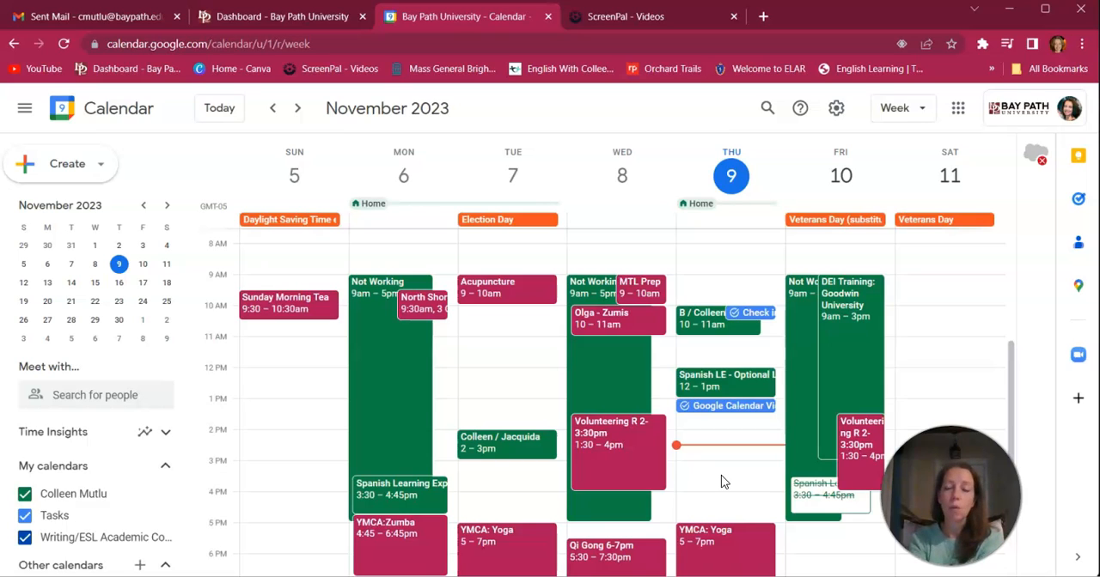
Create a Thursday, November 9, 3–4pm event titled 'Collaboration'.
{"action": "left_click", "coordinate": [726, 471]}
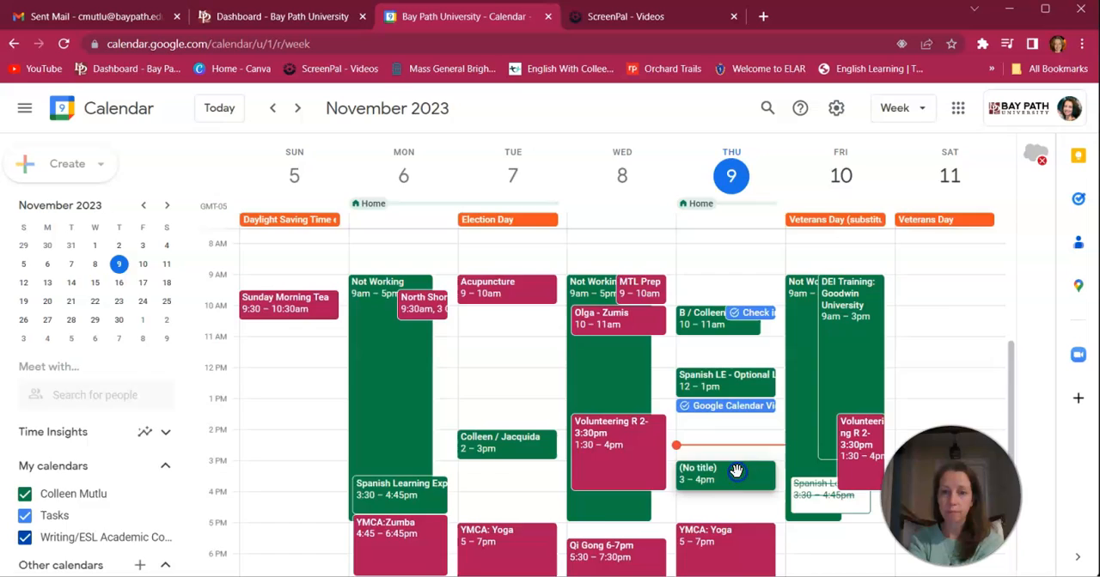
{"action": "left_click", "coordinate": [727, 475]}
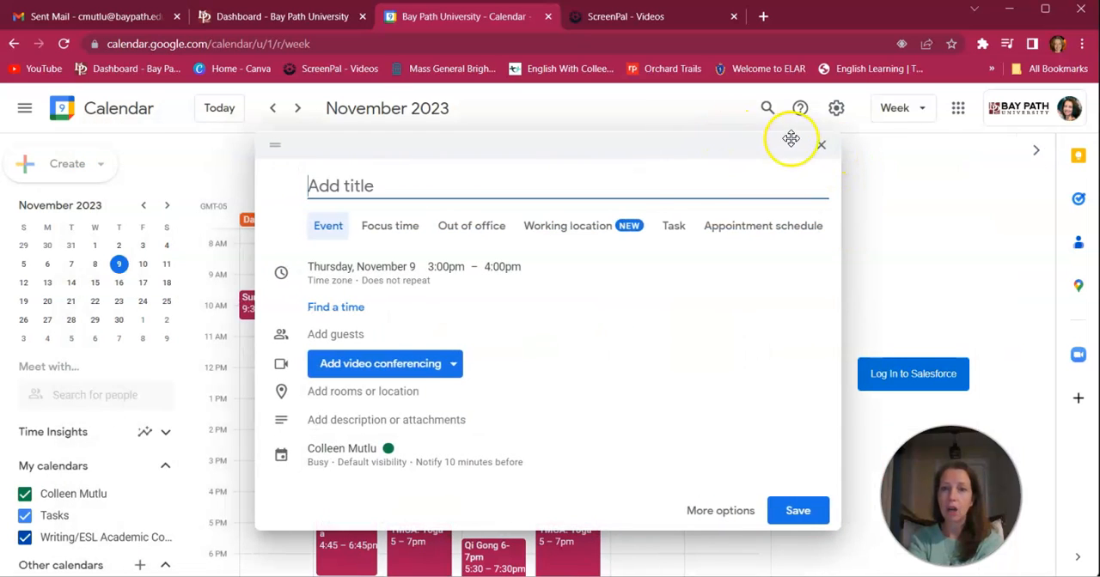
{"action": "left_click", "coordinate": [821, 144]}
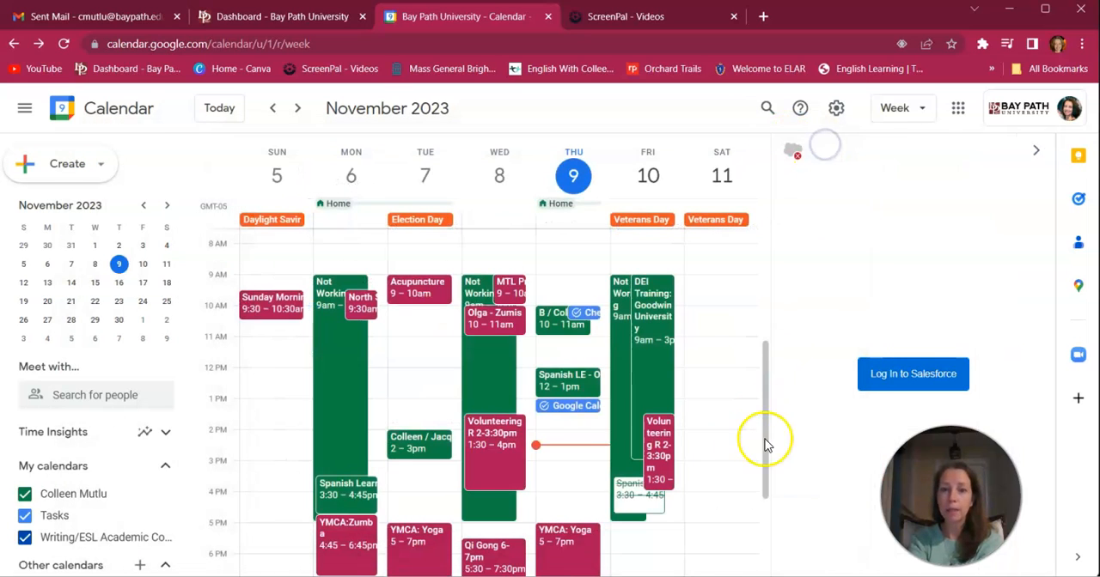
{"action": "left_click", "coordinate": [563, 476]}
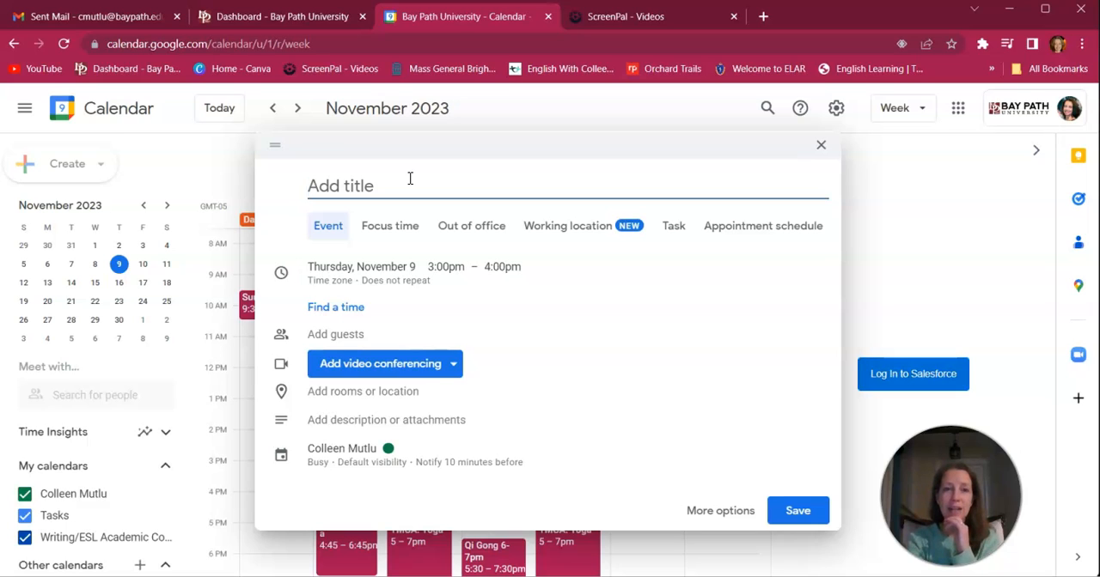
{"action": "left_click", "coordinate": [340, 186]}
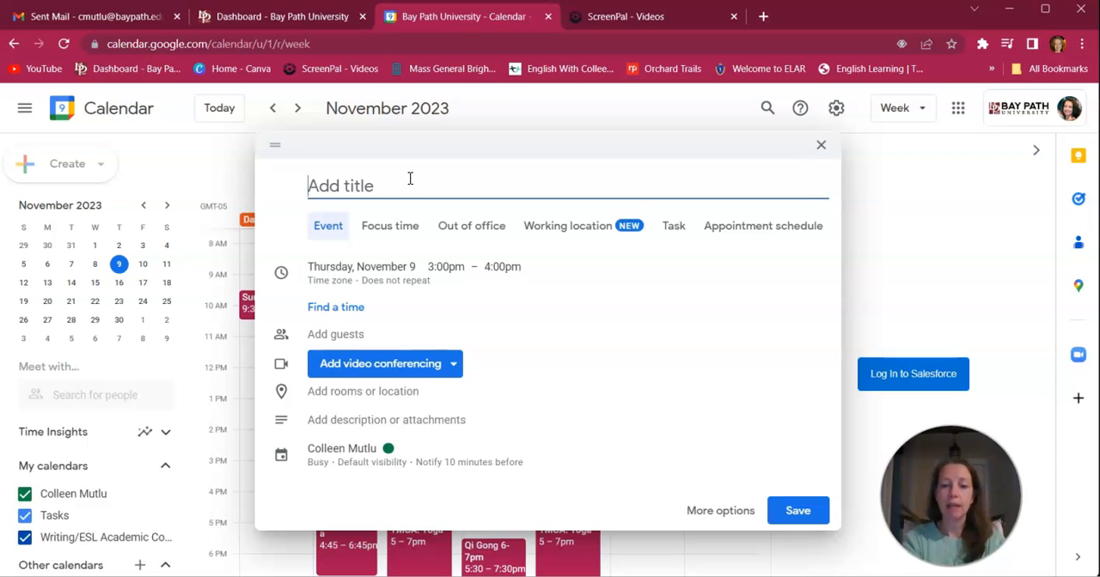
{"action": "type", "text": "Collaboration"}
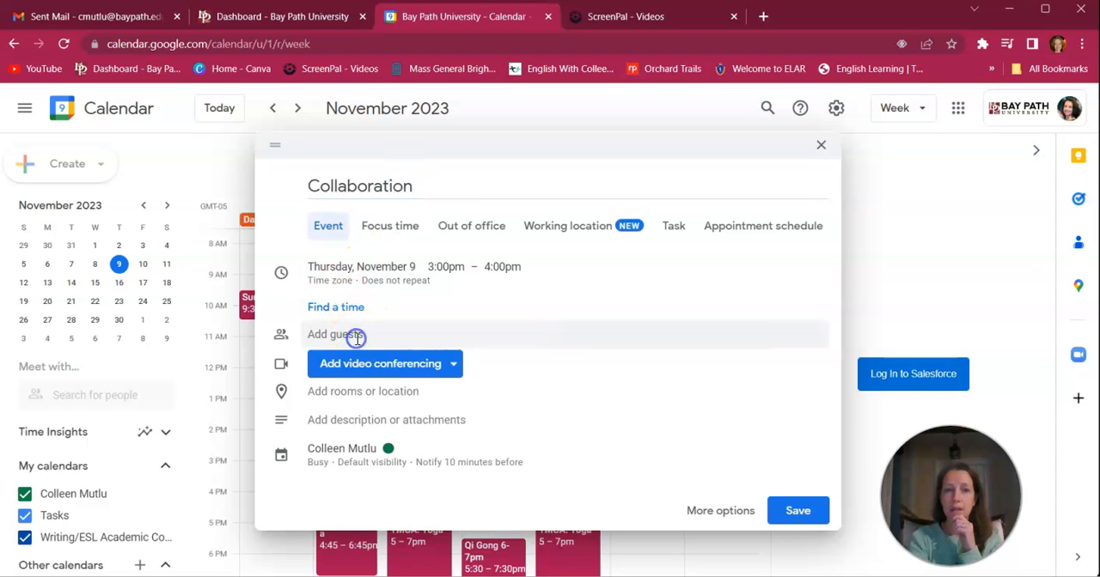
{"action": "left_click", "coordinate": [354, 334]}
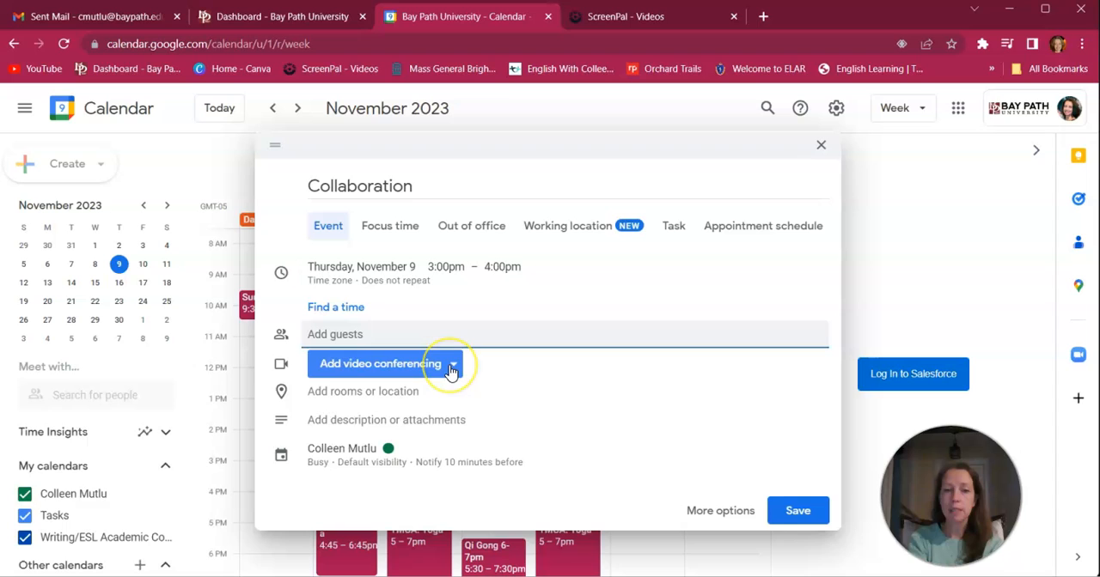
Add a Zoom Meeting as the Collaboration event's video conferencing.
{"action": "left_click", "coordinate": [381, 364]}
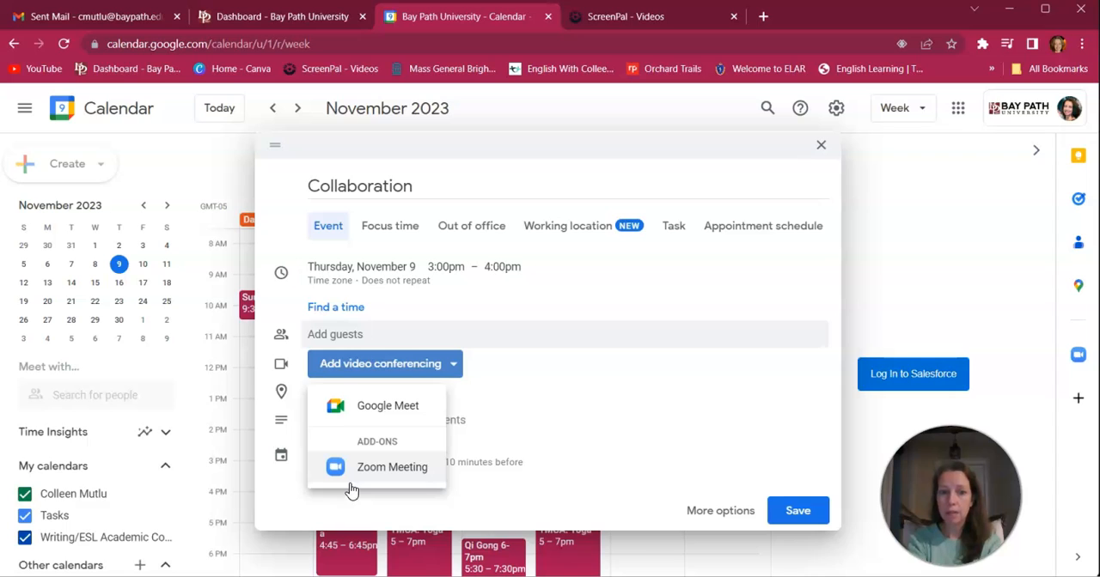
{"action": "mouse_move", "coordinate": [820, 479]}
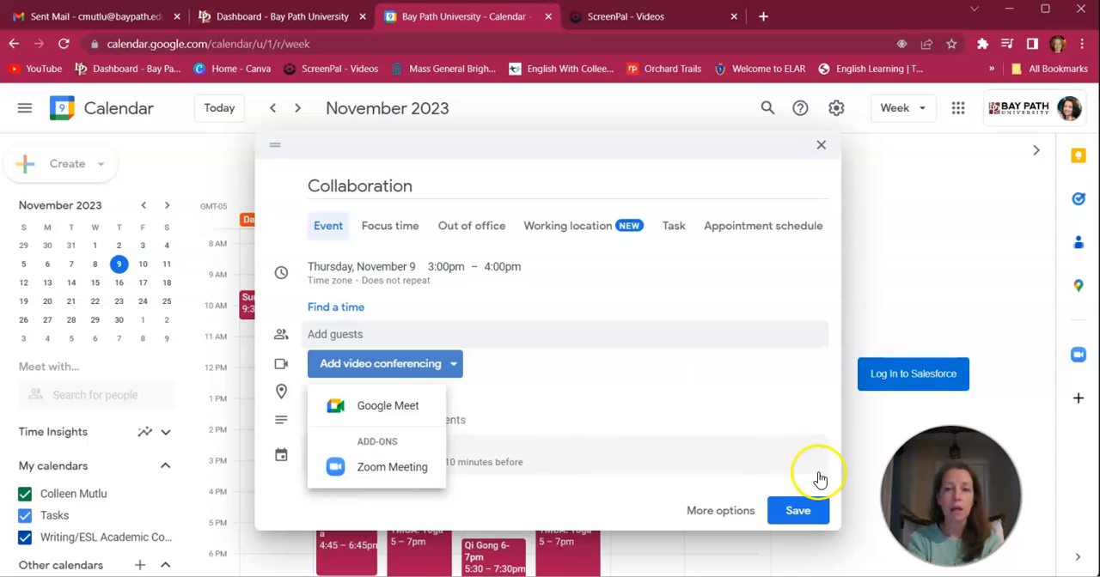
{"action": "mouse_move", "coordinate": [726, 488]}
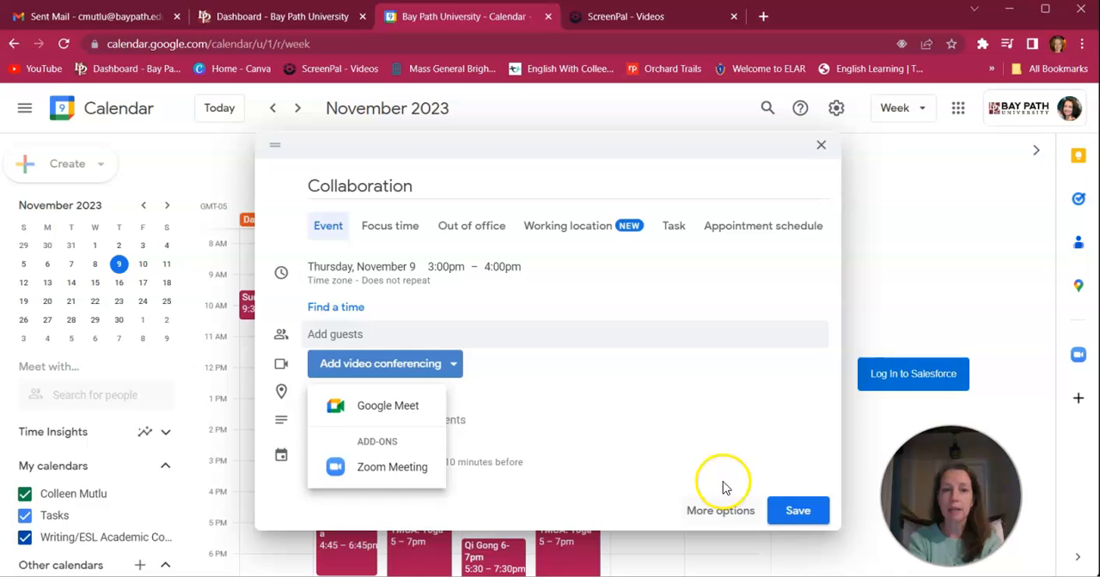
{"action": "left_click", "coordinate": [392, 467]}
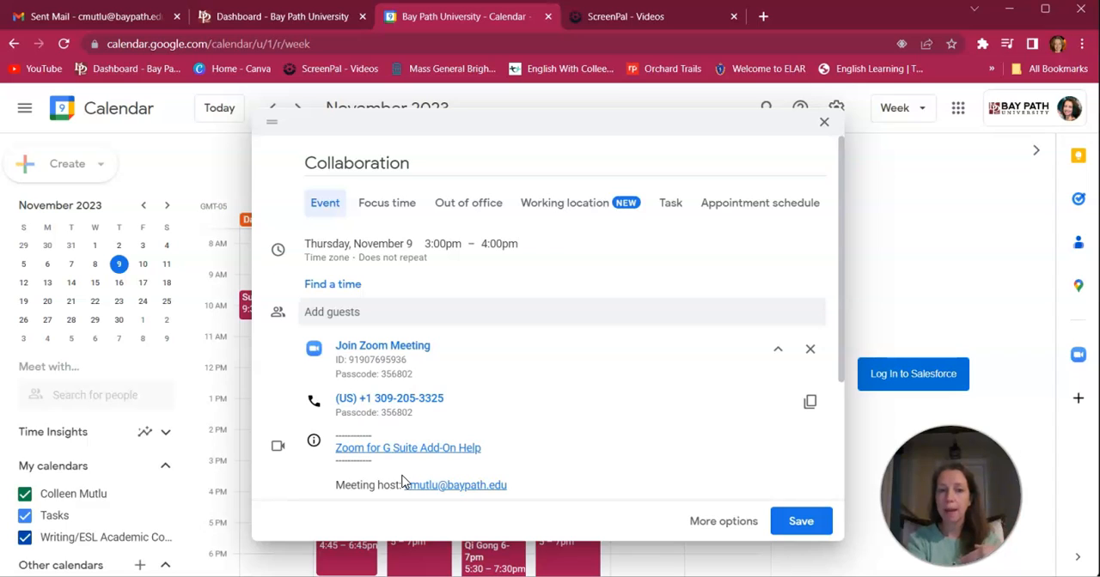
{"action": "mouse_move", "coordinate": [516, 426]}
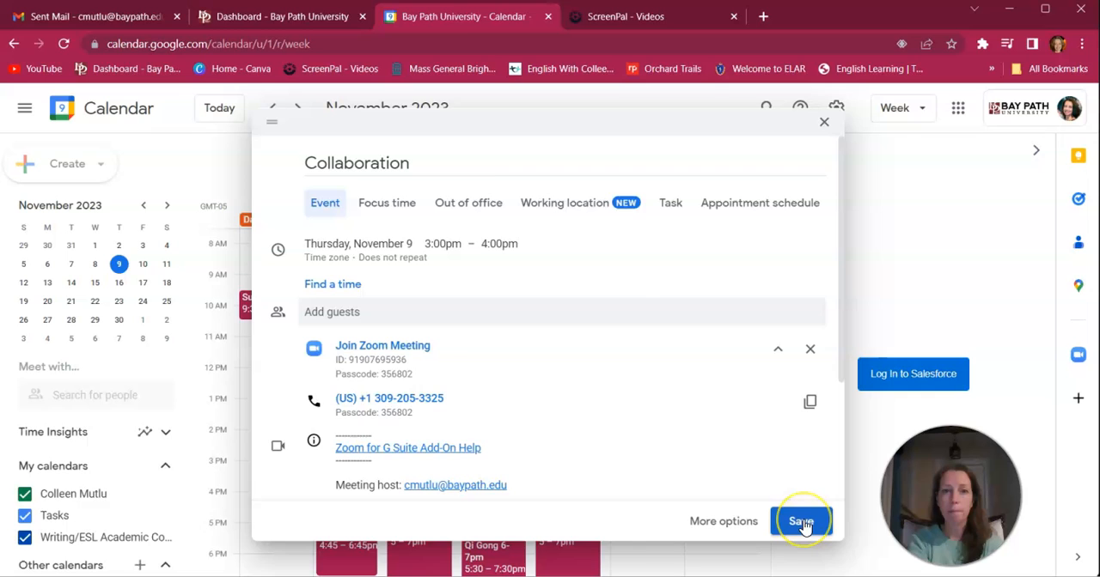
Save the Collaboration event to Thursday, November 9, 3–4pm.
{"action": "left_click", "coordinate": [801, 521]}
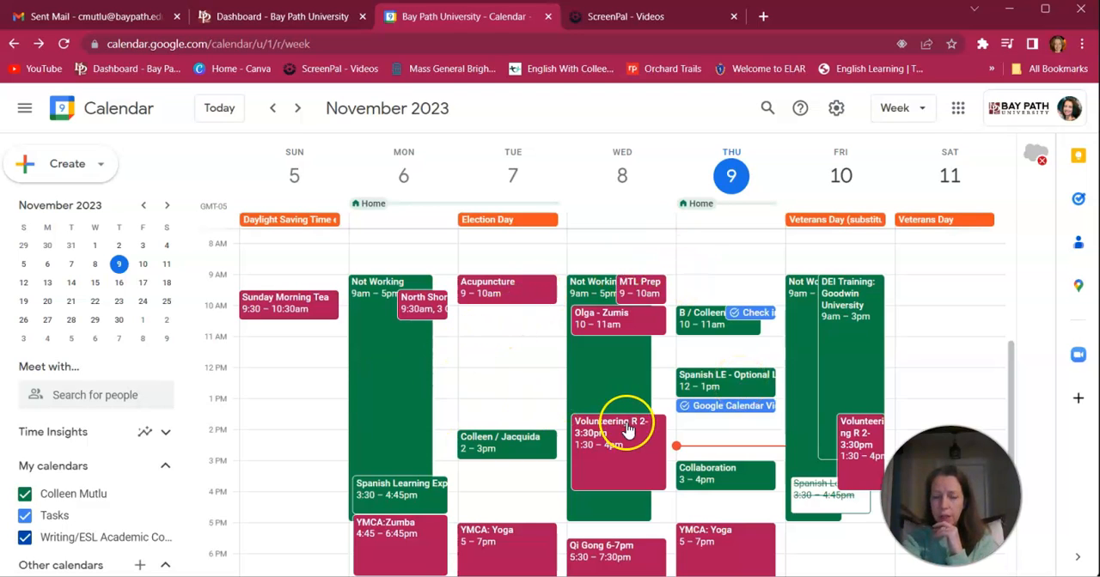
{"action": "mouse_move", "coordinate": [382, 496]}
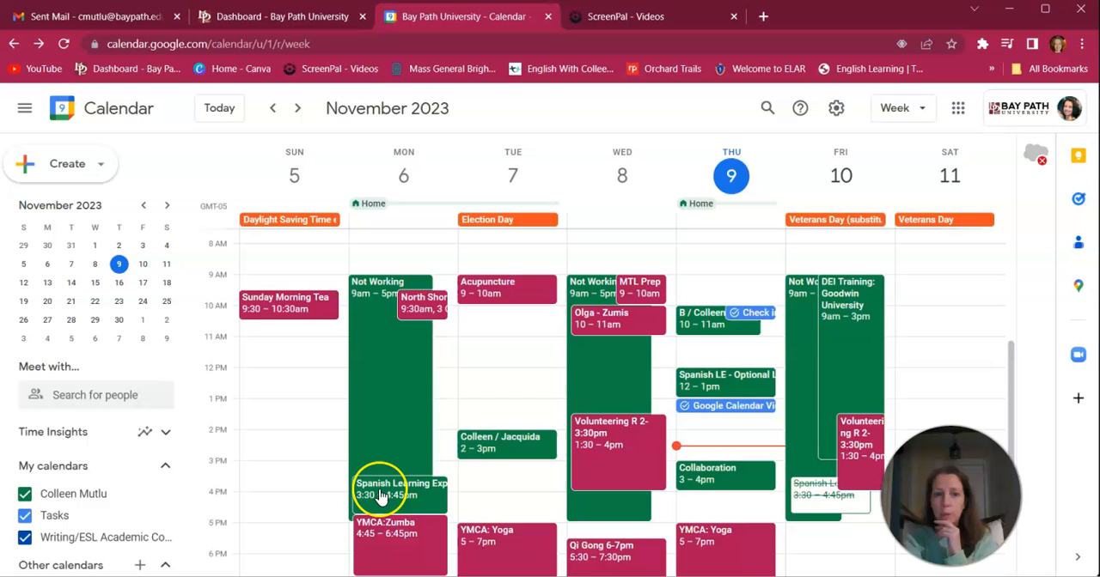
{"action": "left_click", "coordinate": [400, 490]}
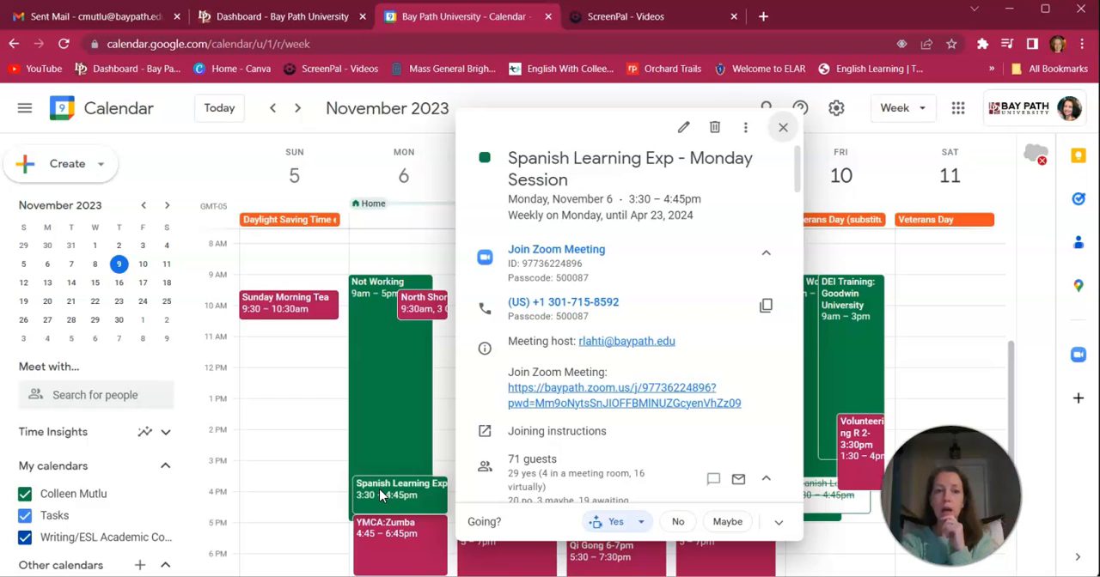
{"action": "mouse_move", "coordinate": [640, 288]}
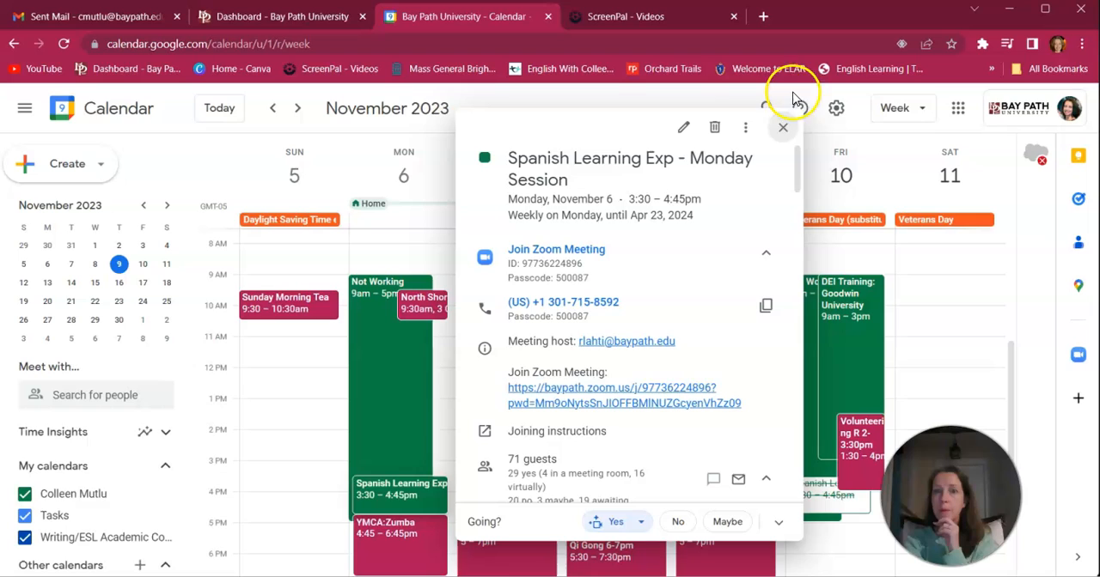
{"action": "mouse_move", "coordinate": [748, 193]}
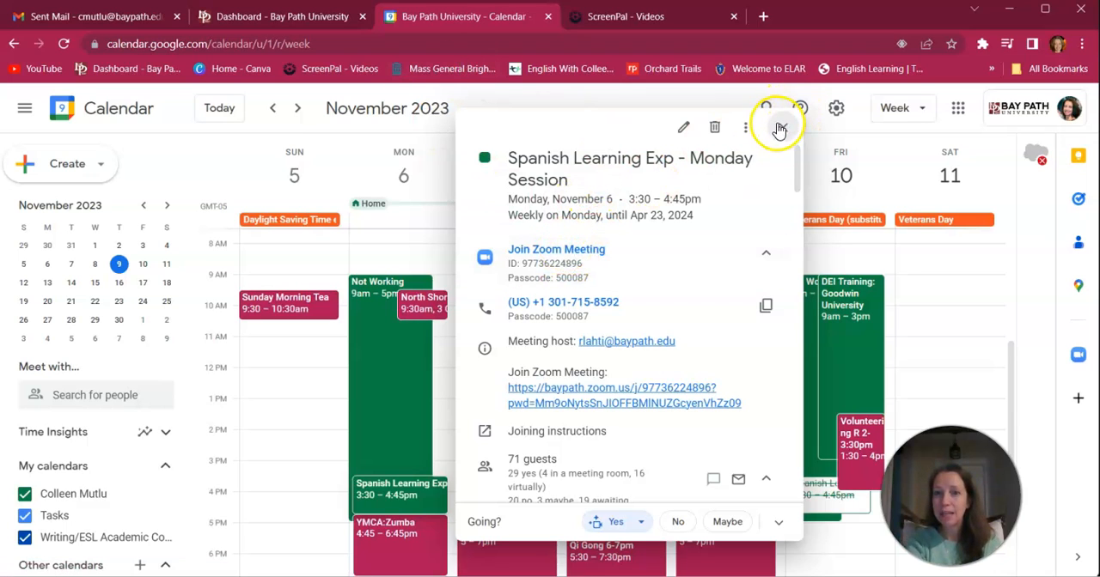
{"action": "left_click", "coordinate": [778, 127]}
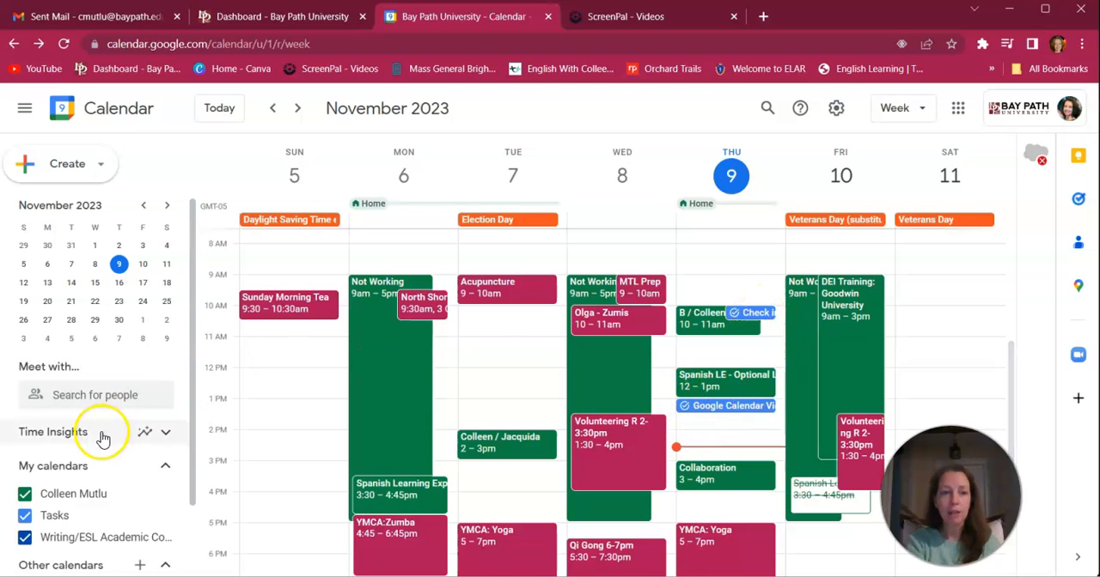
{"action": "scroll", "scroll_direction": "down", "scroll_amount": 3}
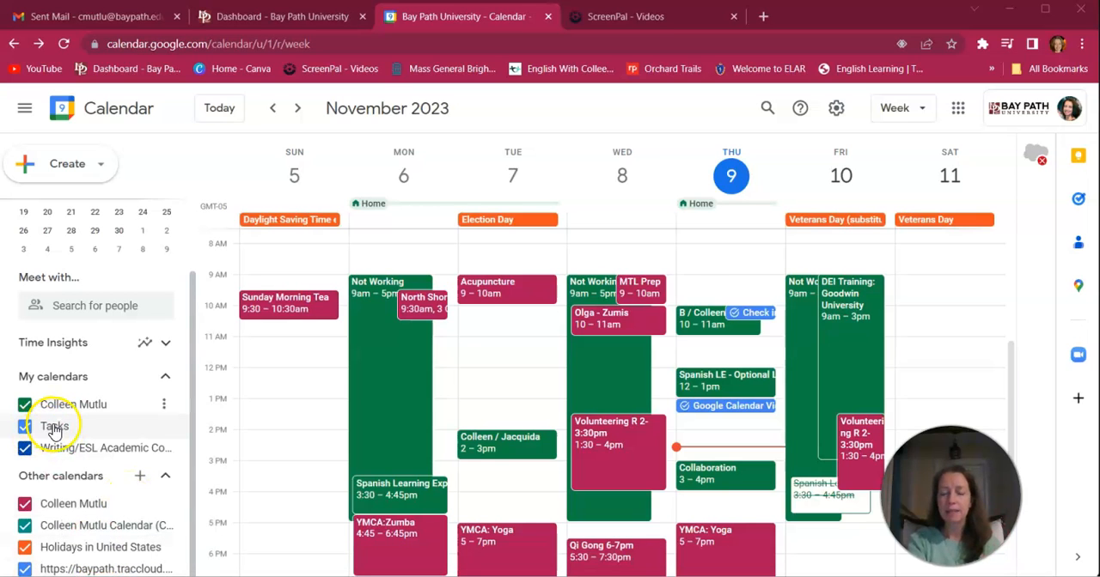
{"action": "left_click", "coordinate": [726, 312]}
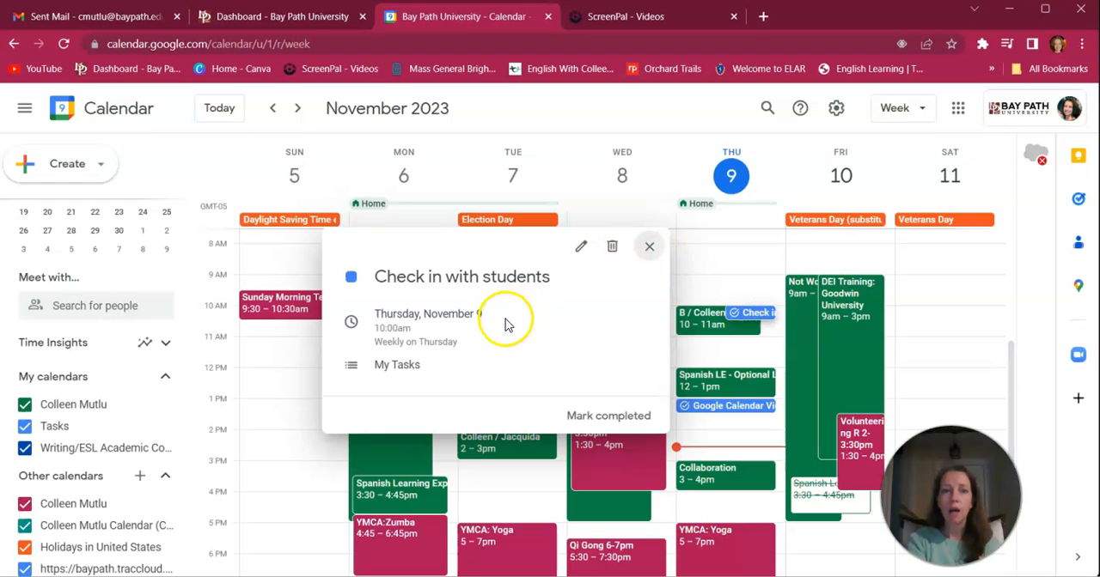
{"action": "left_click", "coordinate": [649, 246]}
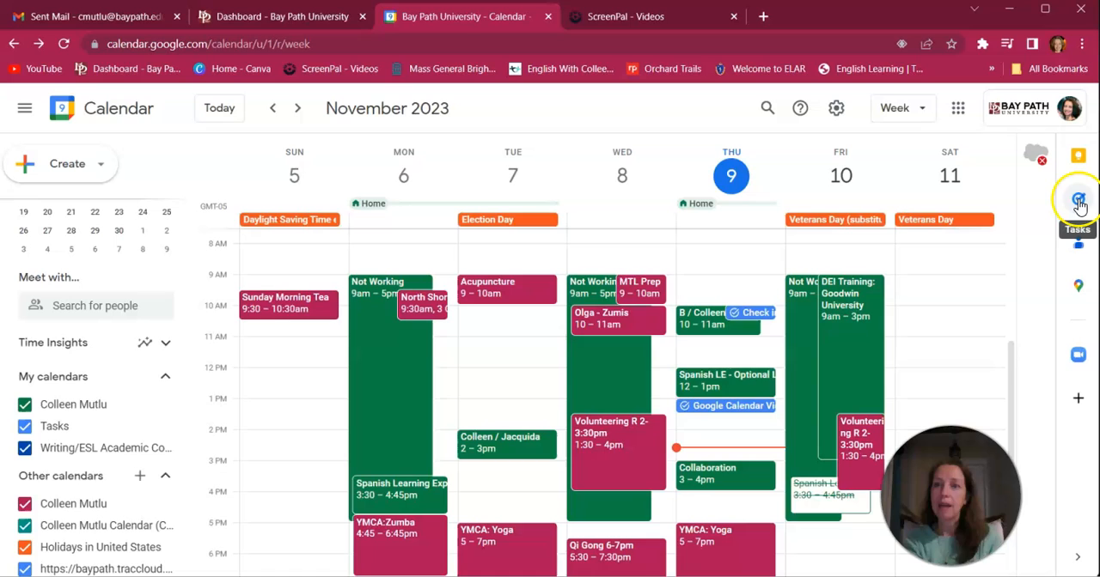
{"action": "mouse_move", "coordinate": [1042, 211]}
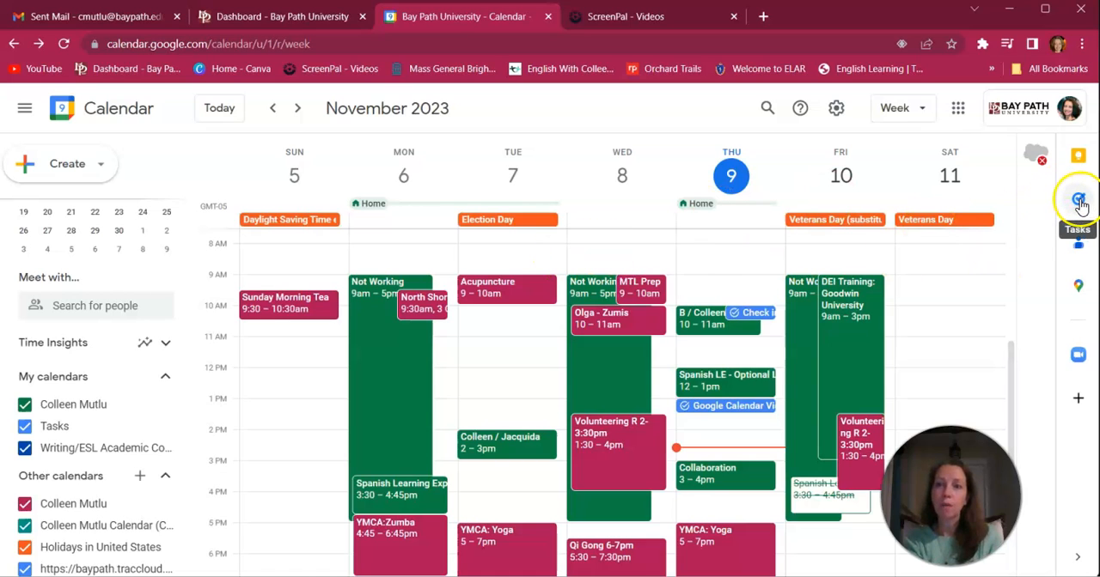
Complete the 'Google Calendar Video' task in the Tasks panel and dismiss the hidden-tasks notice.
{"action": "left_click", "coordinate": [1078, 200]}
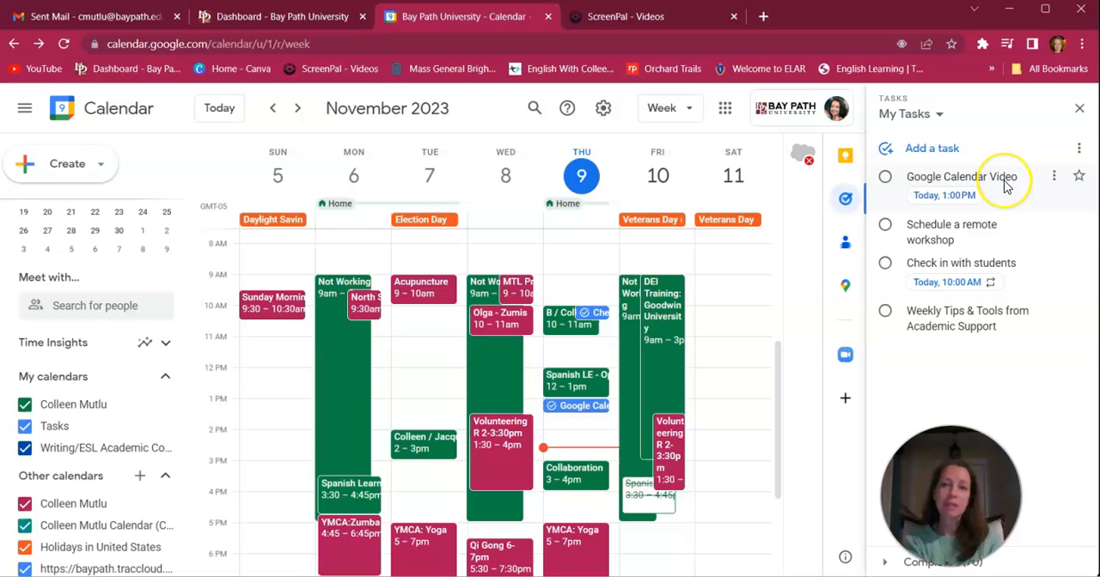
{"action": "mouse_move", "coordinate": [1006, 177]}
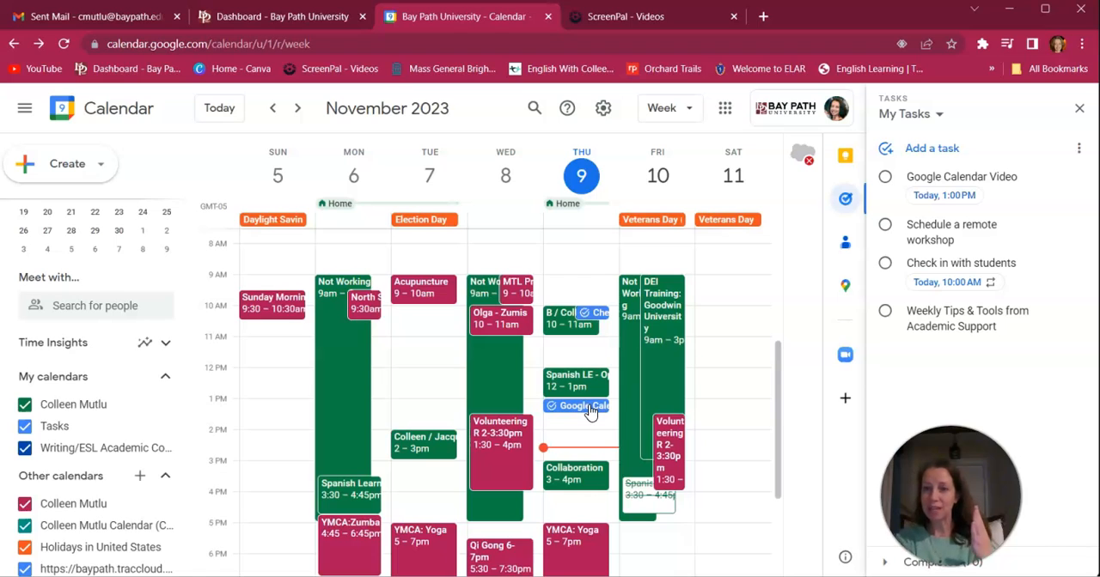
{"action": "mouse_move", "coordinate": [968, 238]}
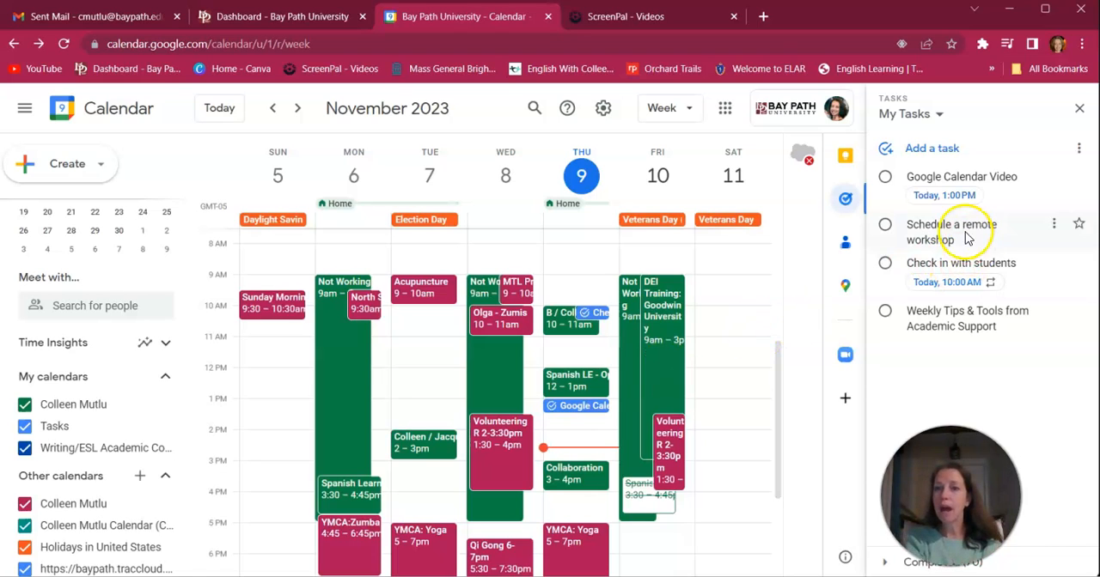
{"action": "mouse_move", "coordinate": [946, 232]}
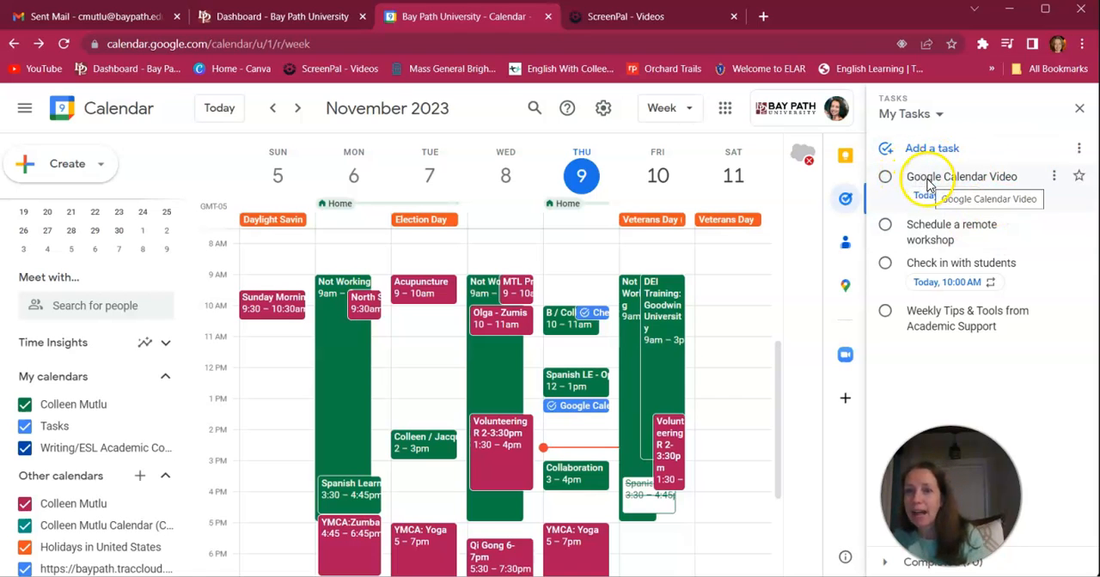
{"action": "left_click", "coordinate": [886, 176]}
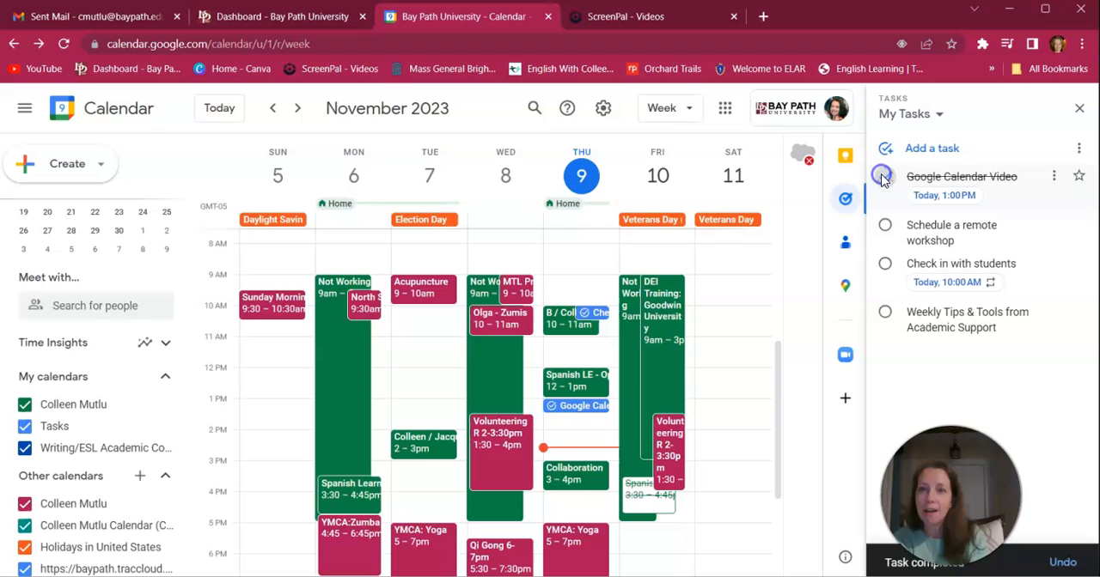
{"action": "left_click", "coordinate": [885, 177]}
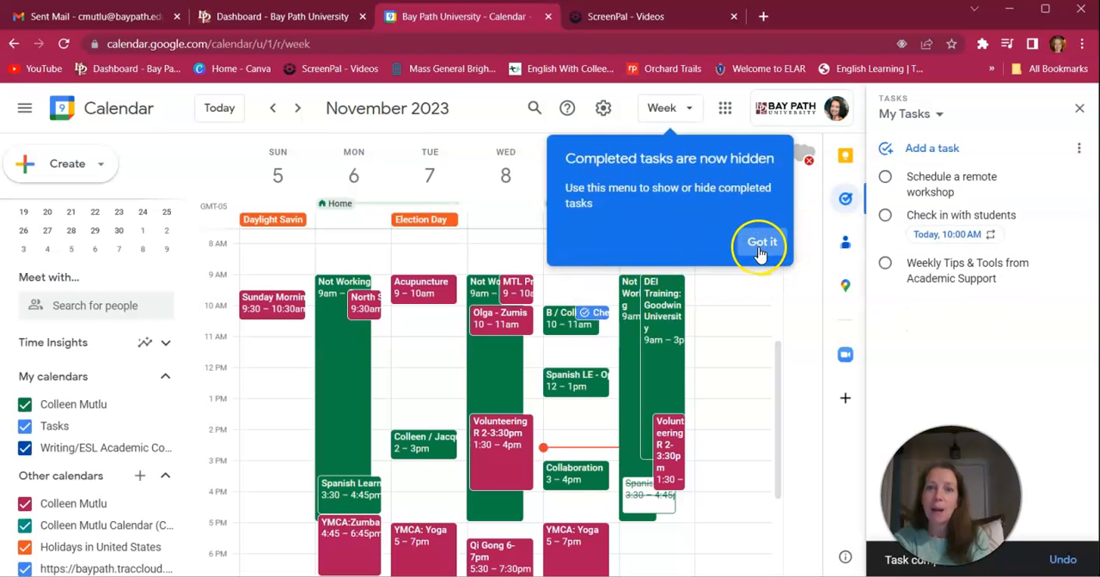
{"action": "left_click", "coordinate": [761, 242]}
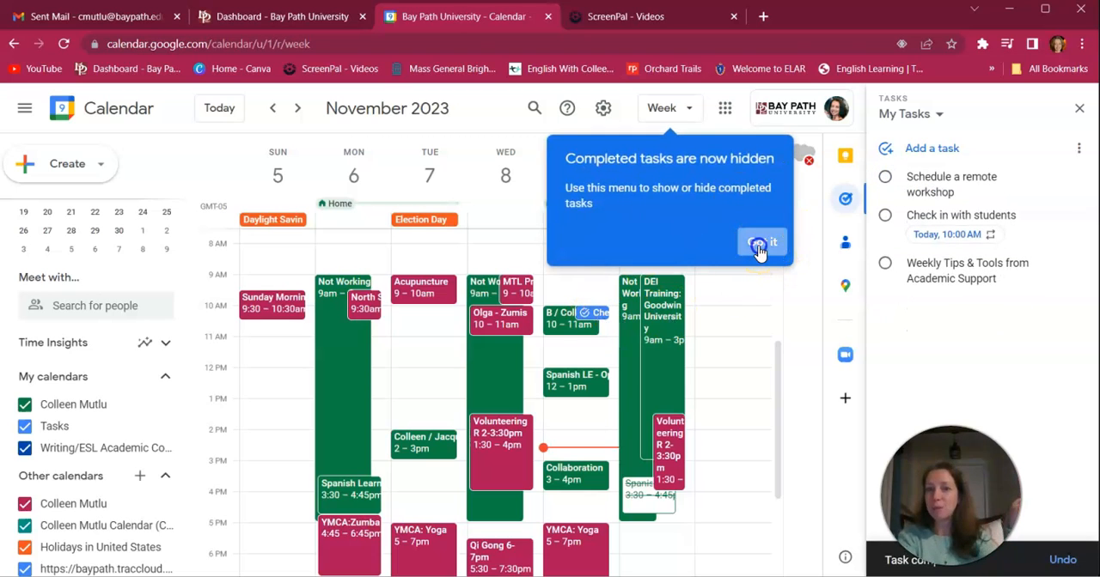
{"action": "left_click", "coordinate": [760, 241]}
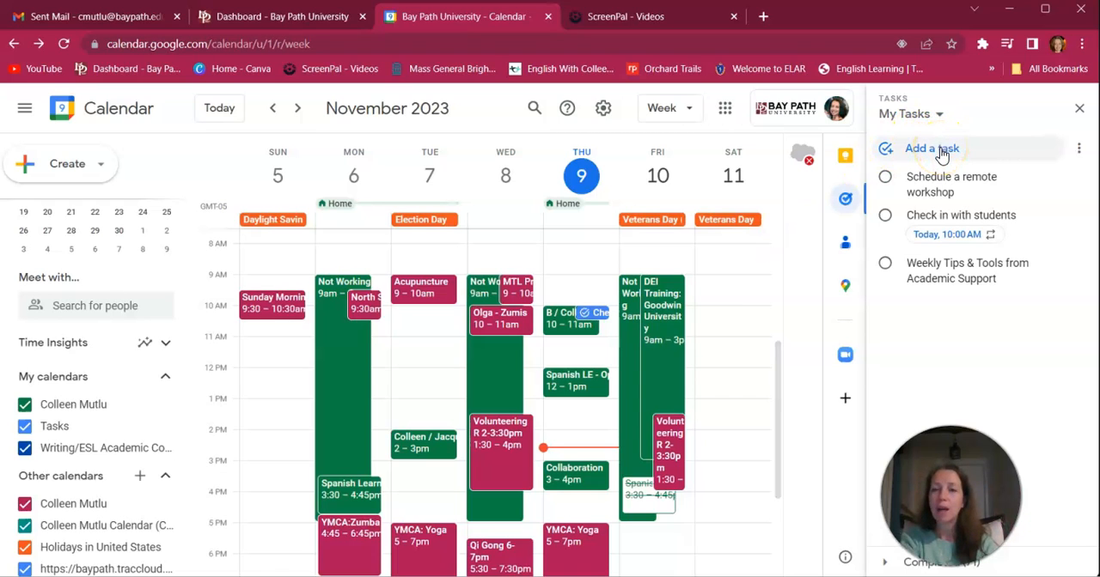
Add the task 'Set up a meeting with Peg' to the Tasks list.
{"action": "left_click", "coordinate": [931, 148]}
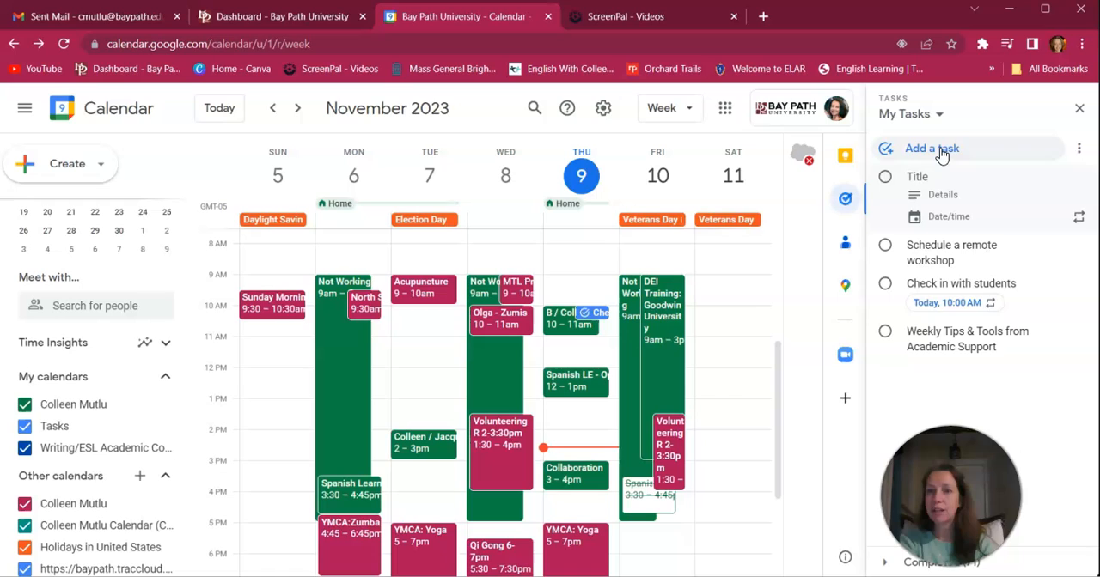
{"action": "left_click", "coordinate": [928, 176]}
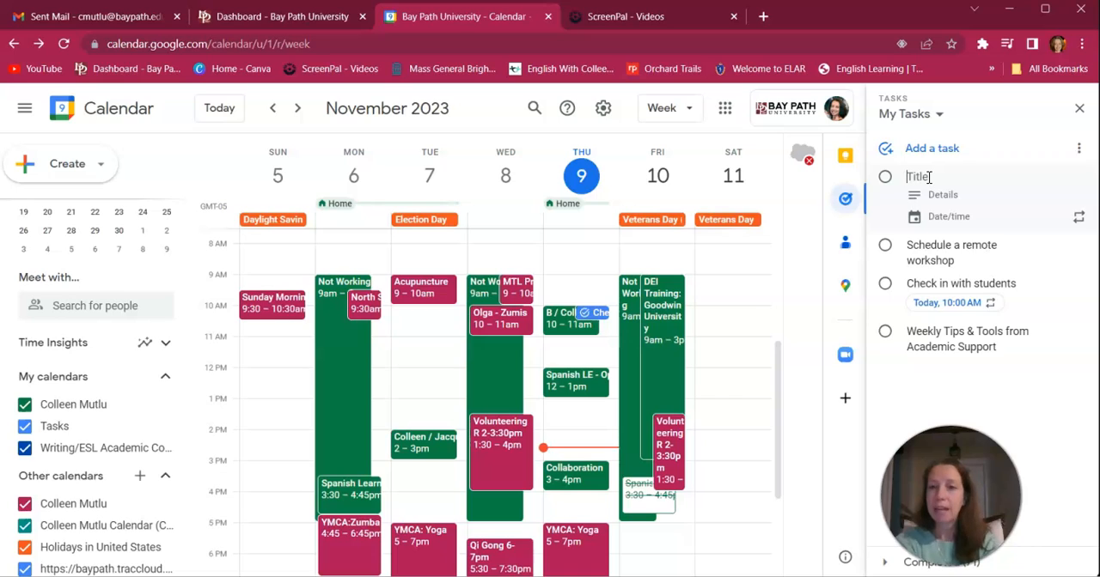
{"action": "type", "text": "Set"}
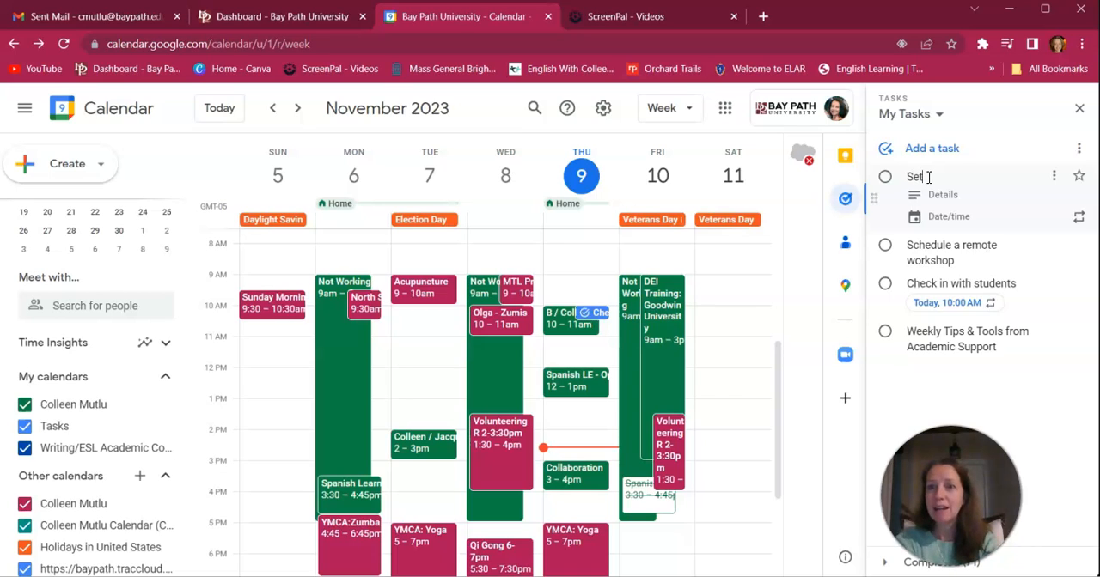
{"action": "type", "text": "up a meeting"}
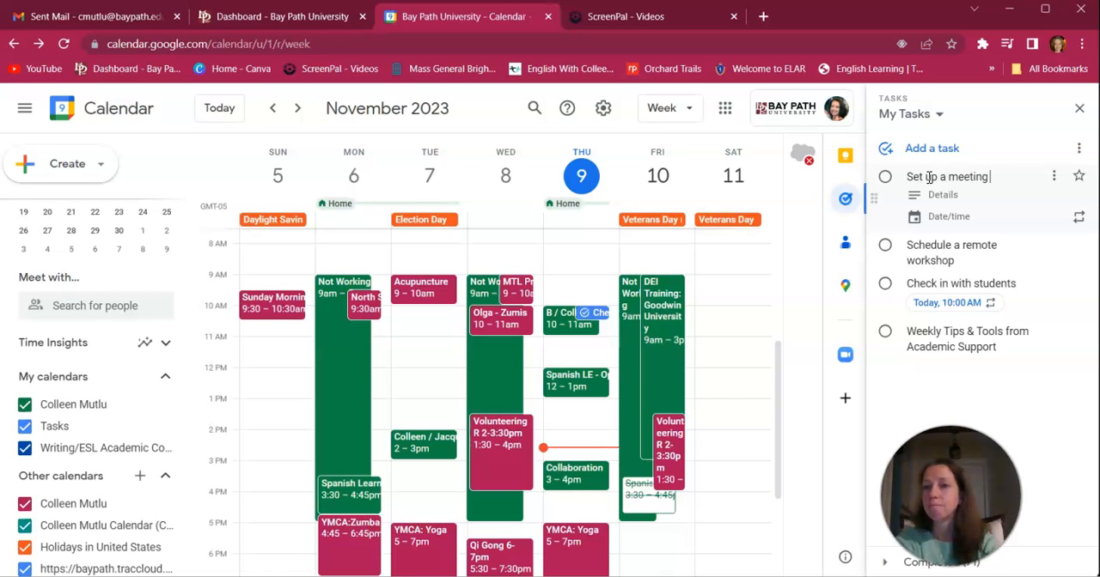
{"action": "type", "text": "wih"}
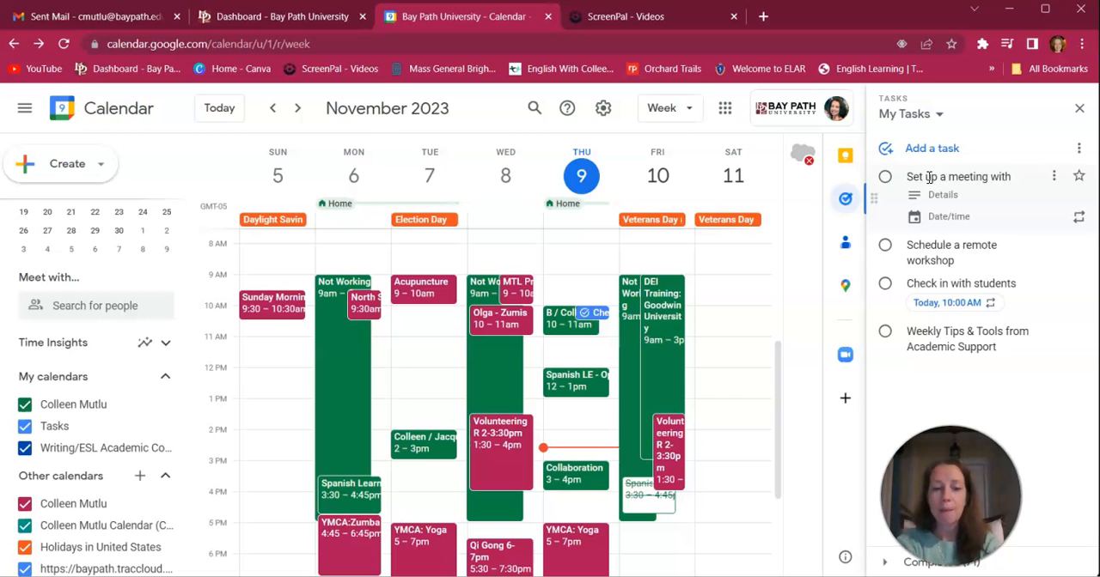
{"action": "type", "text": "Peg"}
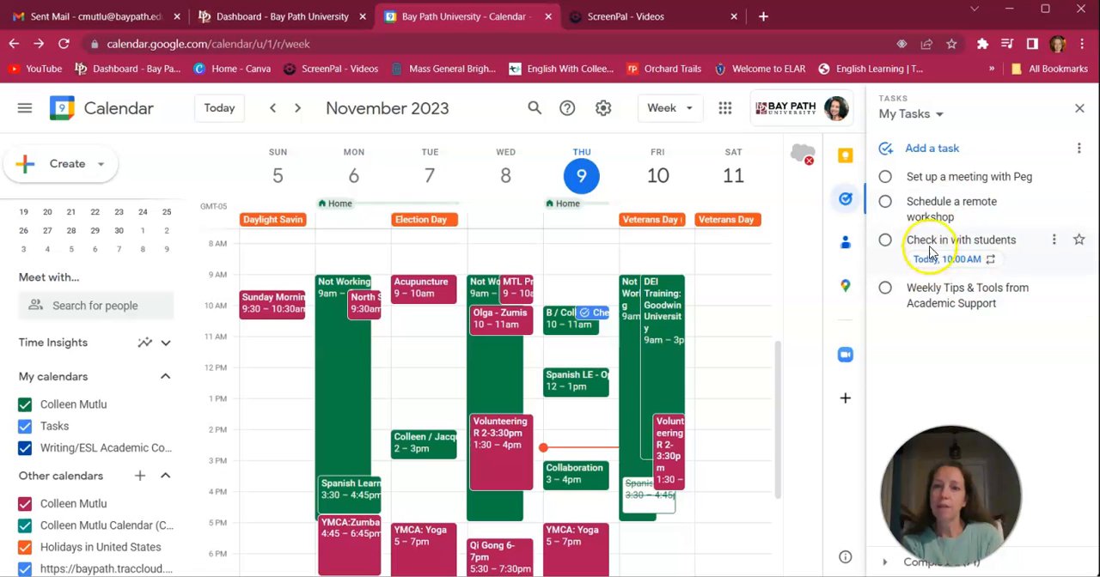
{"action": "mouse_move", "coordinate": [973, 176]}
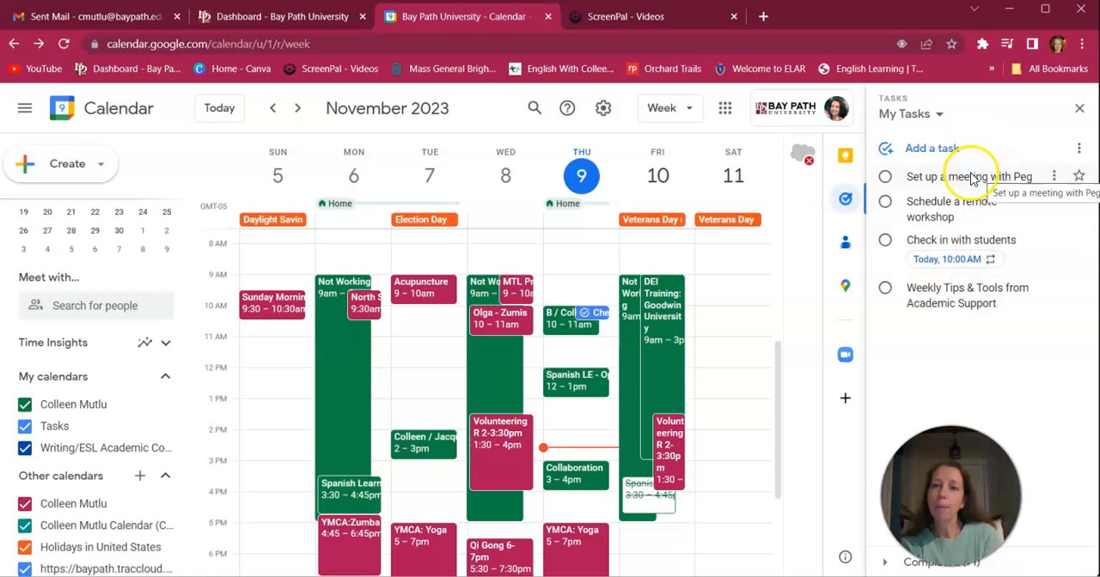
{"action": "mouse_move", "coordinate": [970, 208]}
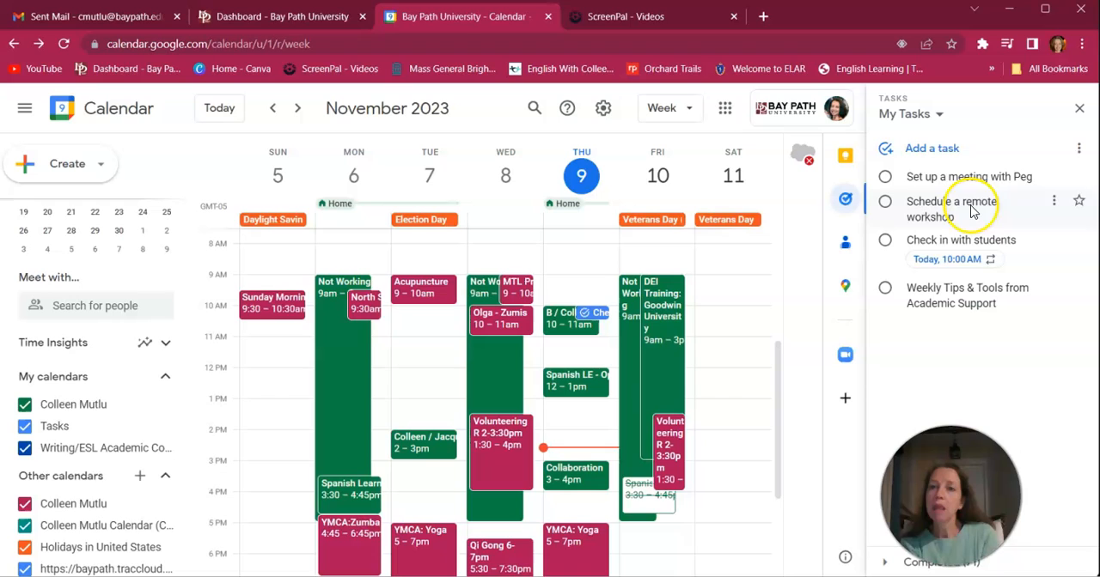
{"action": "mouse_move", "coordinate": [1023, 176]}
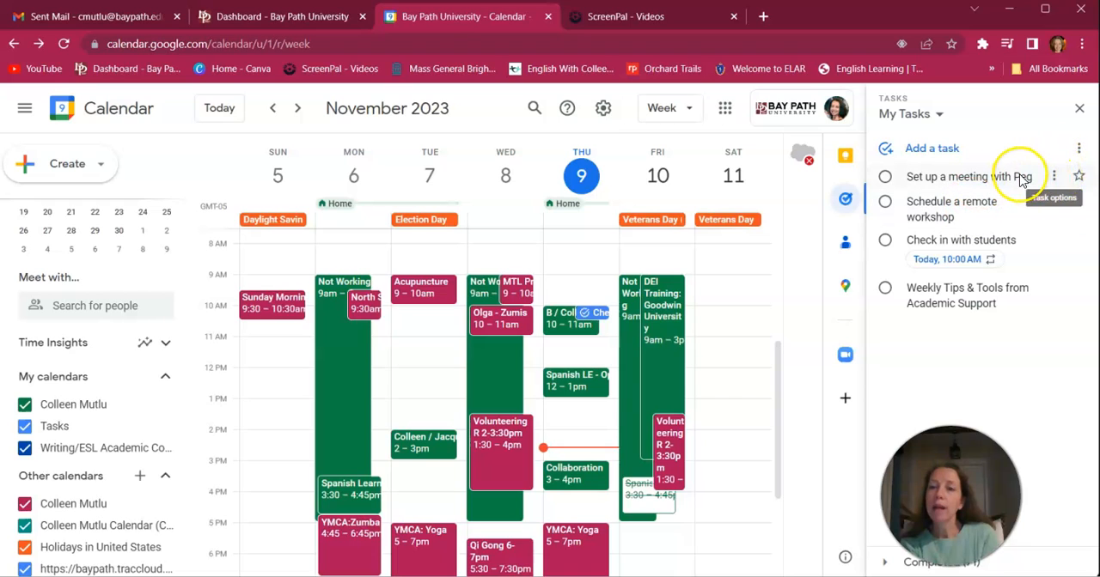
Give the Peg meeting task a due date of November 9 at 5:00 PM.
{"action": "left_click", "coordinate": [1056, 177]}
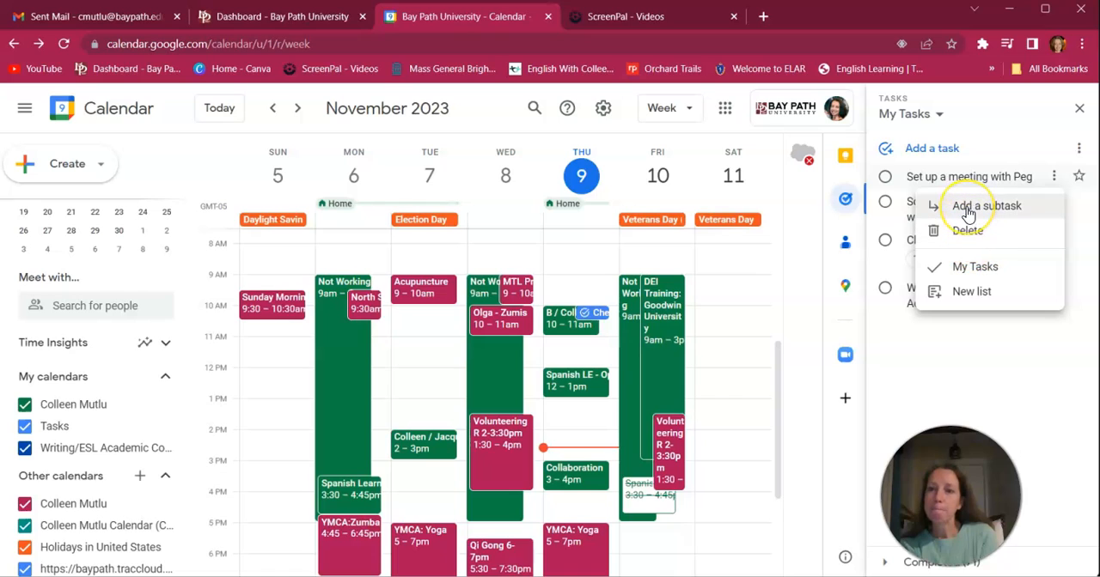
{"action": "mouse_move", "coordinate": [1040, 176]}
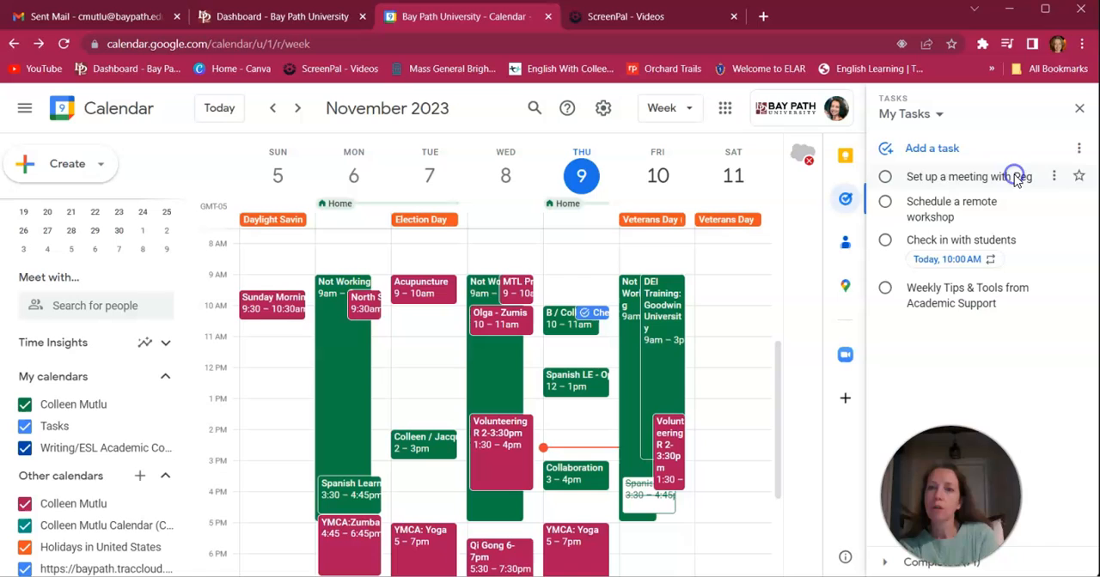
{"action": "left_click", "coordinate": [968, 176]}
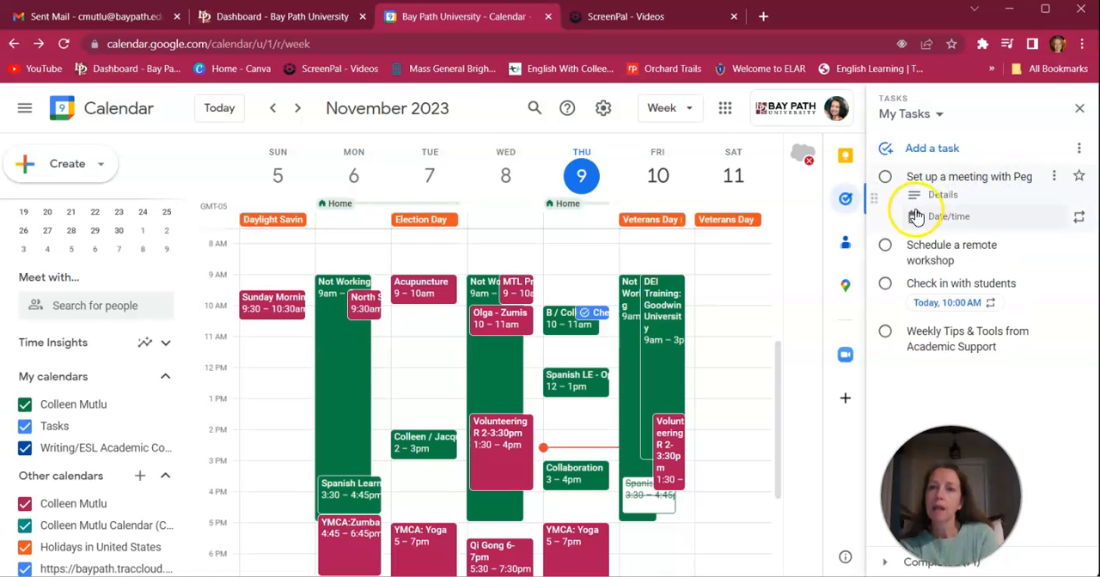
{"action": "left_click", "coordinate": [949, 215]}
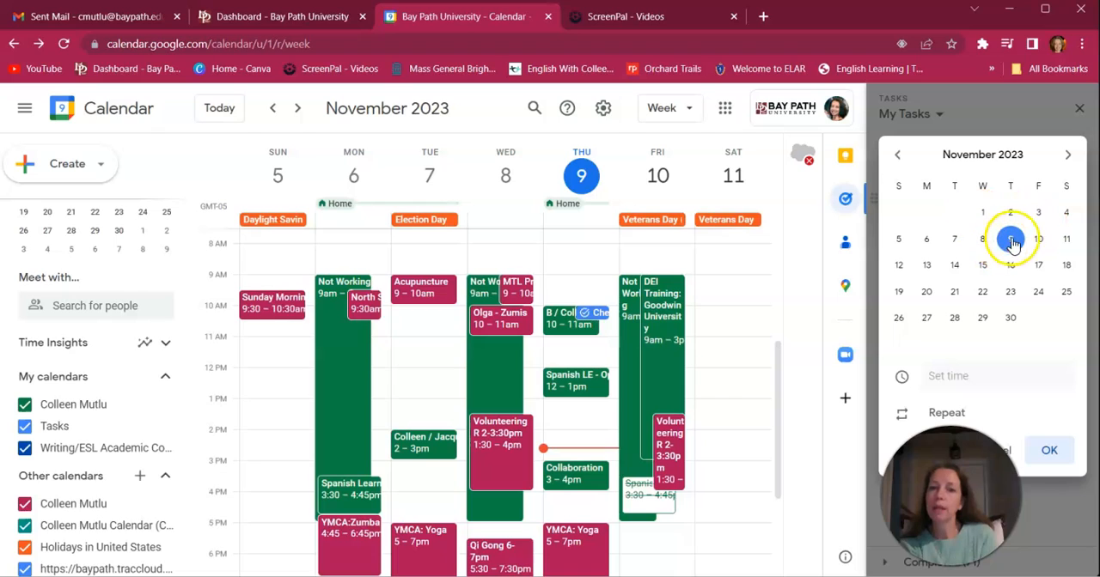
{"action": "left_click", "coordinate": [1011, 239]}
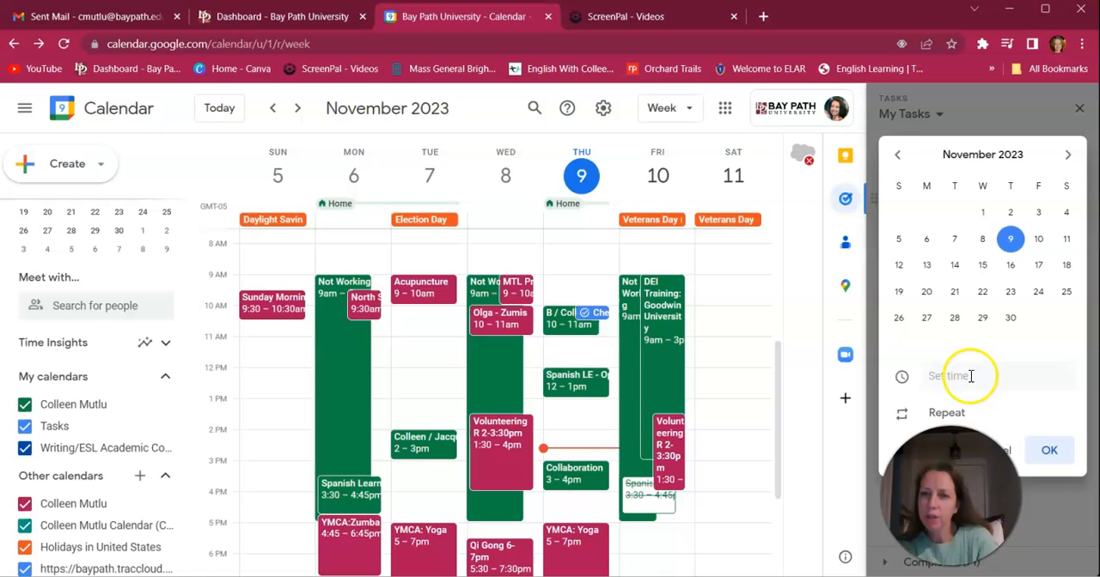
{"action": "left_click", "coordinate": [969, 375]}
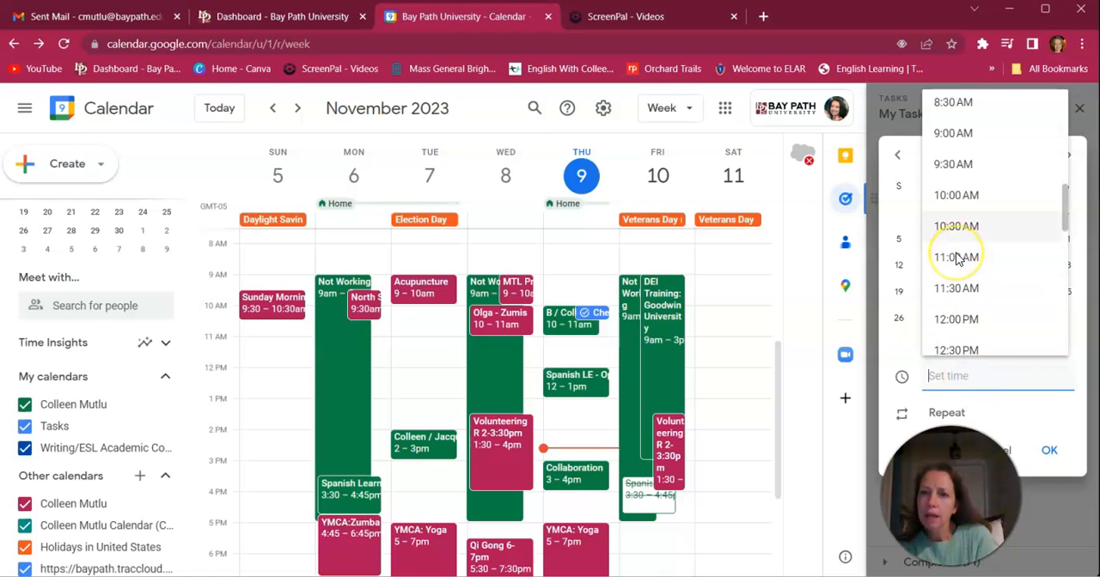
{"action": "scroll", "scroll_direction": "down", "scroll_amount": 3}
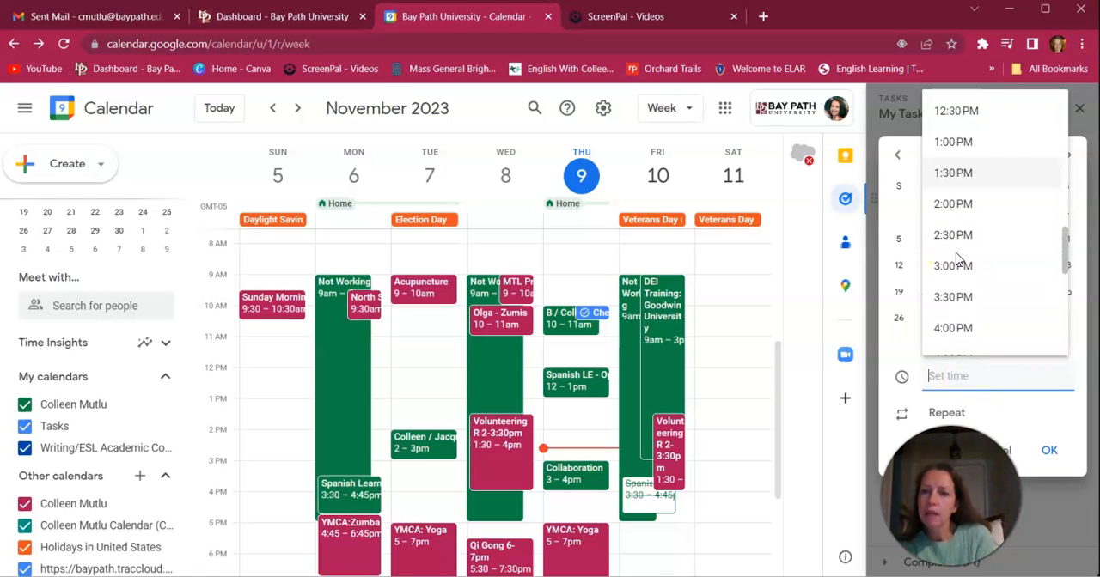
{"action": "scroll", "scroll_direction": "down", "scroll_amount": 3}
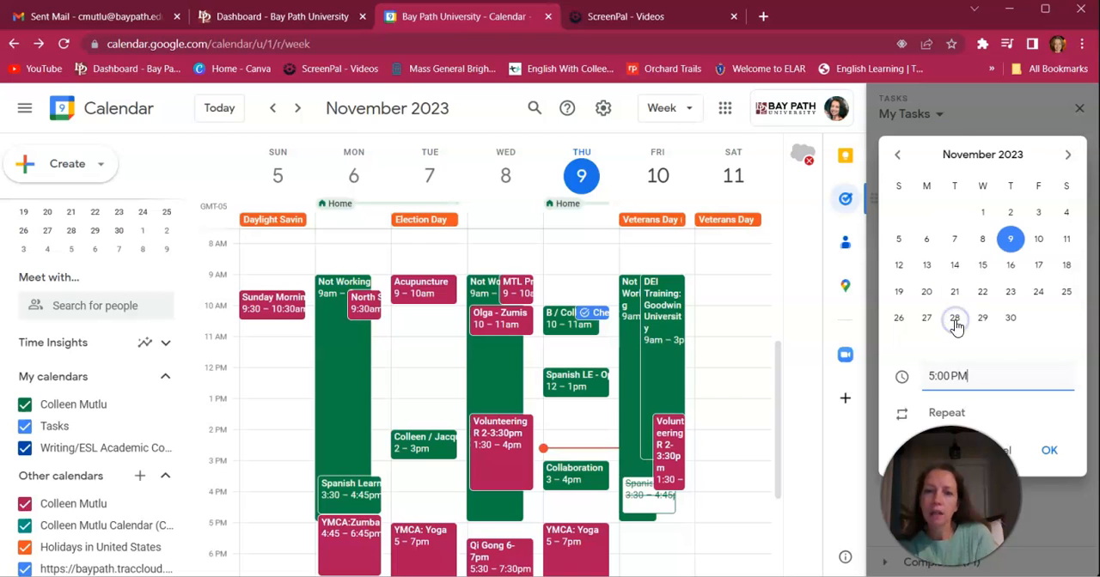
{"action": "mouse_move", "coordinate": [1089, 439]}
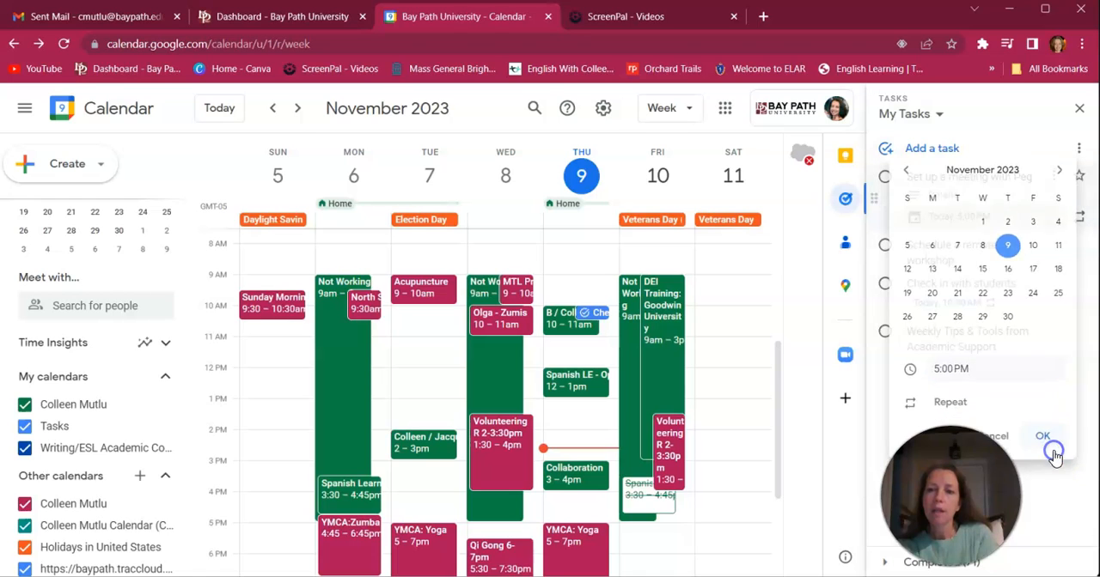
{"action": "left_click", "coordinate": [1042, 437]}
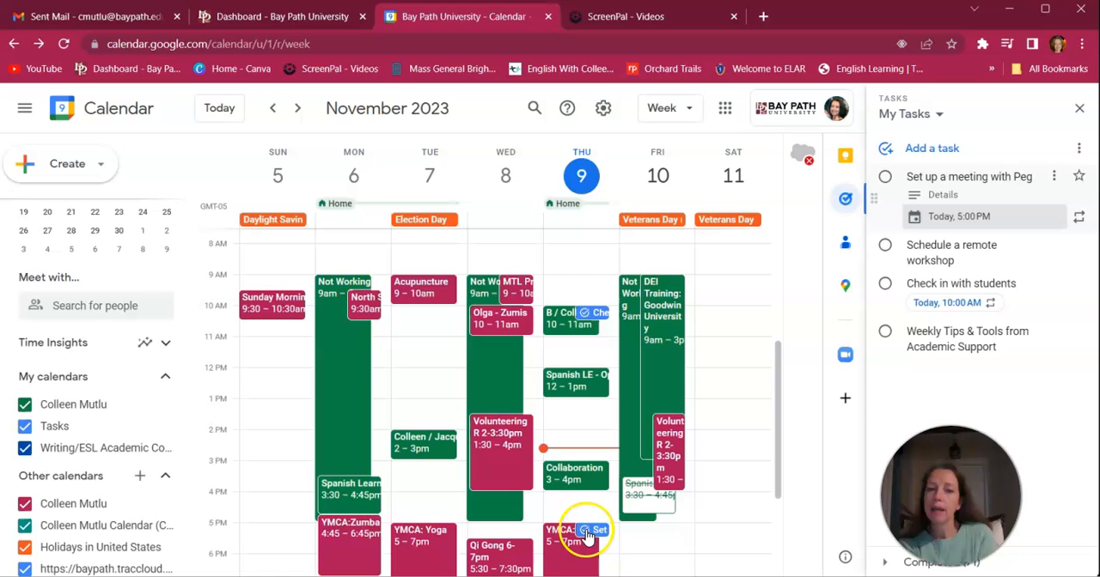
Mark the 5pm Peg meeting task completed from its Thursday calendar chip.
{"action": "left_click", "coordinate": [589, 530]}
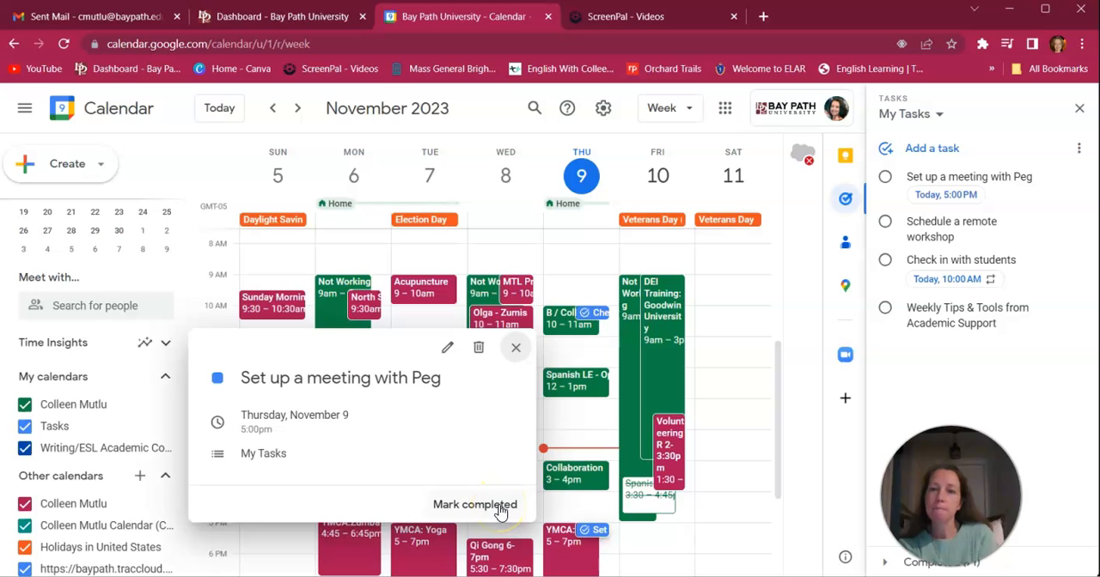
{"action": "left_click", "coordinate": [474, 505]}
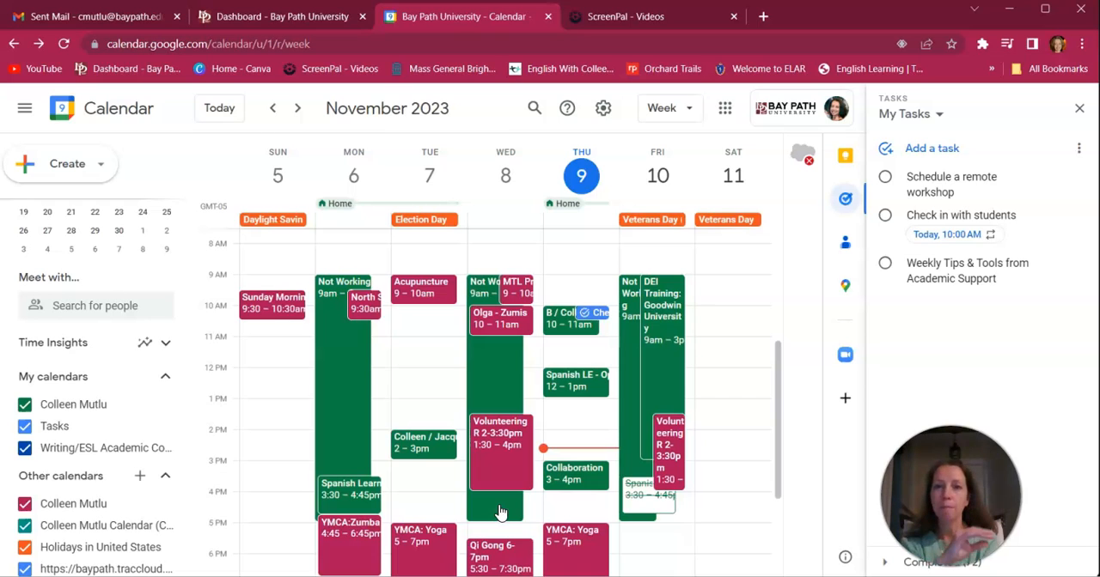
{"action": "mouse_move", "coordinate": [451, 377]}
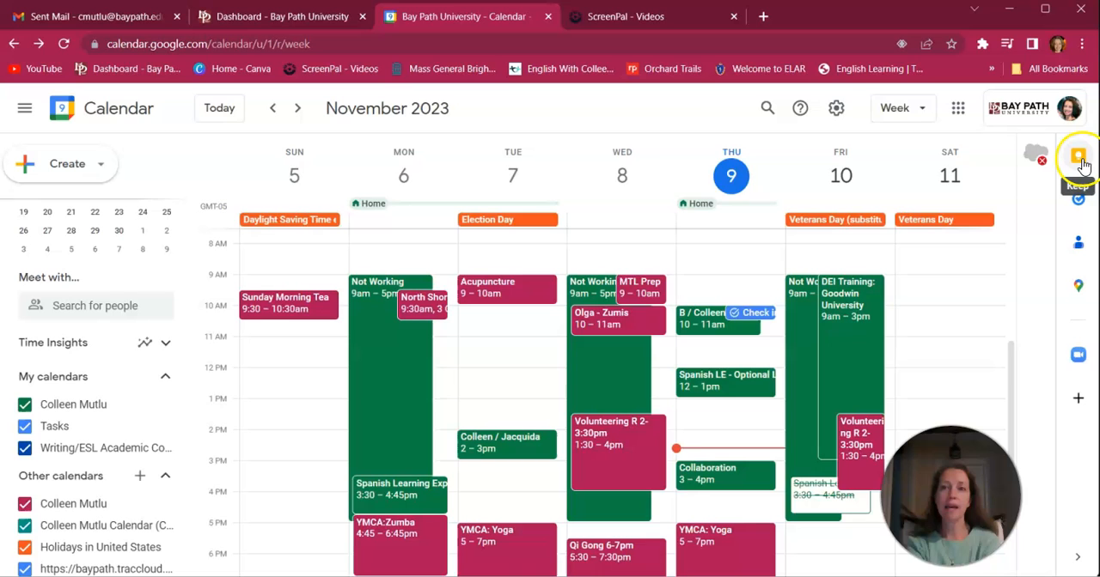
{"action": "left_click", "coordinate": [1079, 156]}
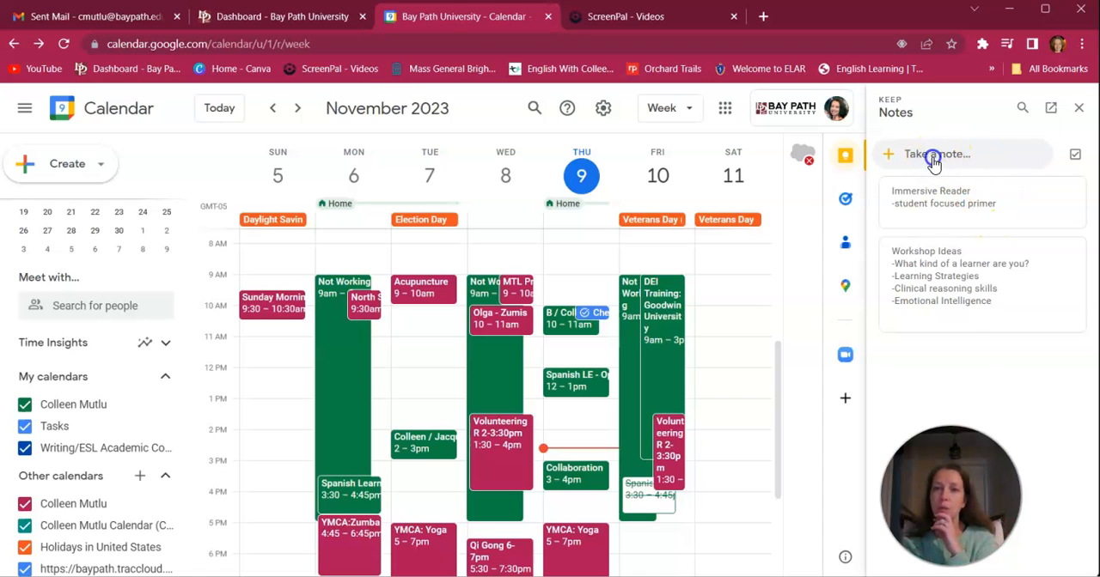
{"action": "left_click", "coordinate": [936, 154]}
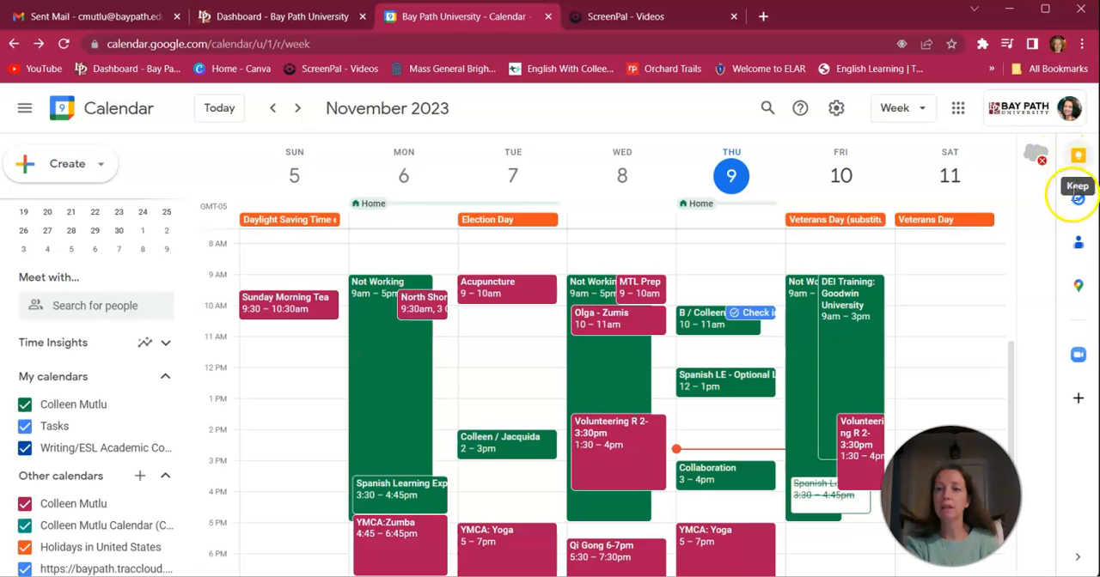
{"action": "mouse_move", "coordinate": [750, 133]}
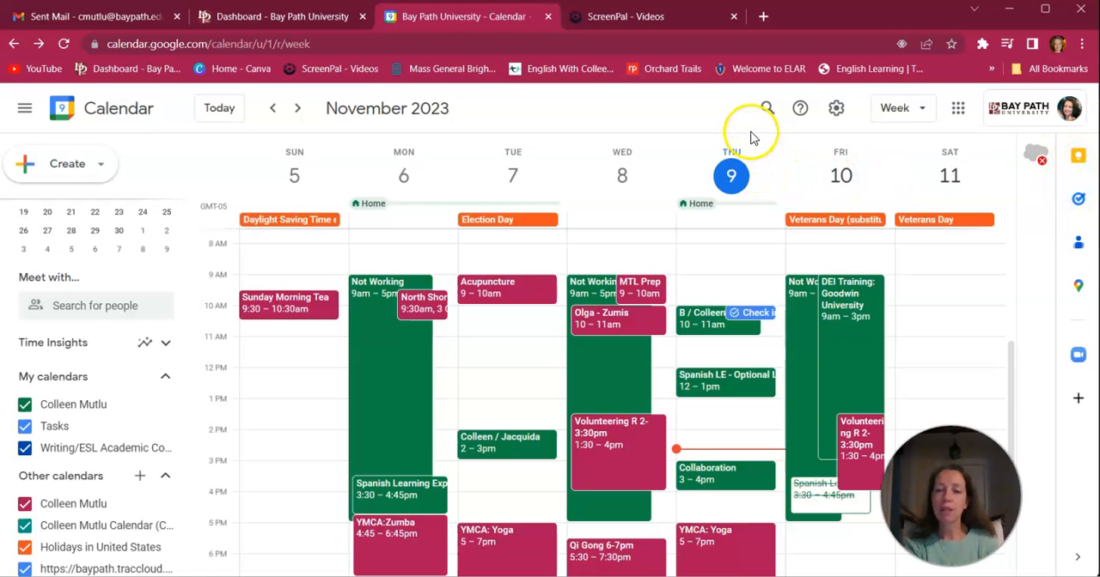